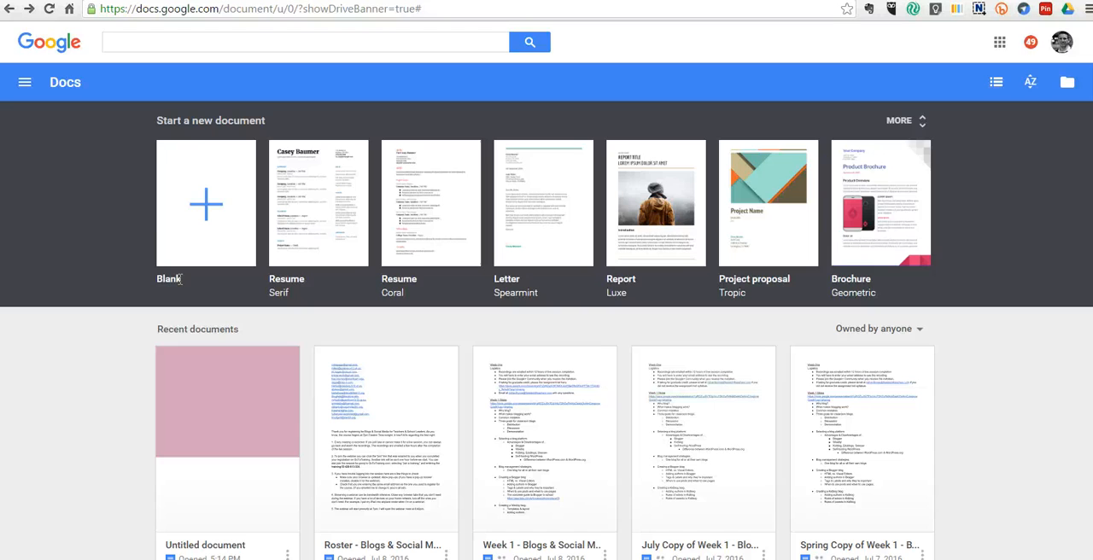
Start a new blank Google Docs document from the Docs home page.
left_click(205, 203)
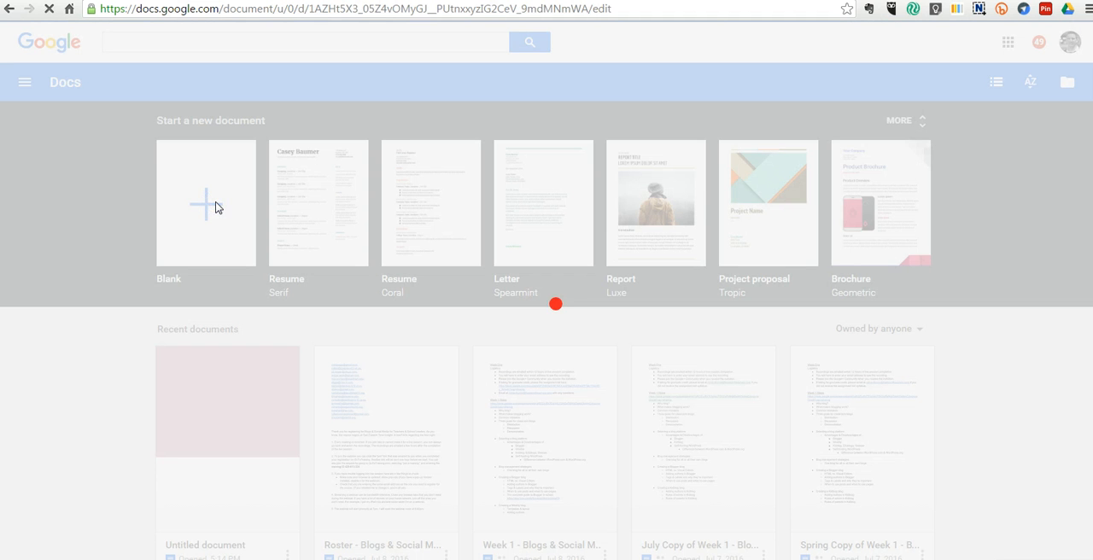
left_click(205, 203)
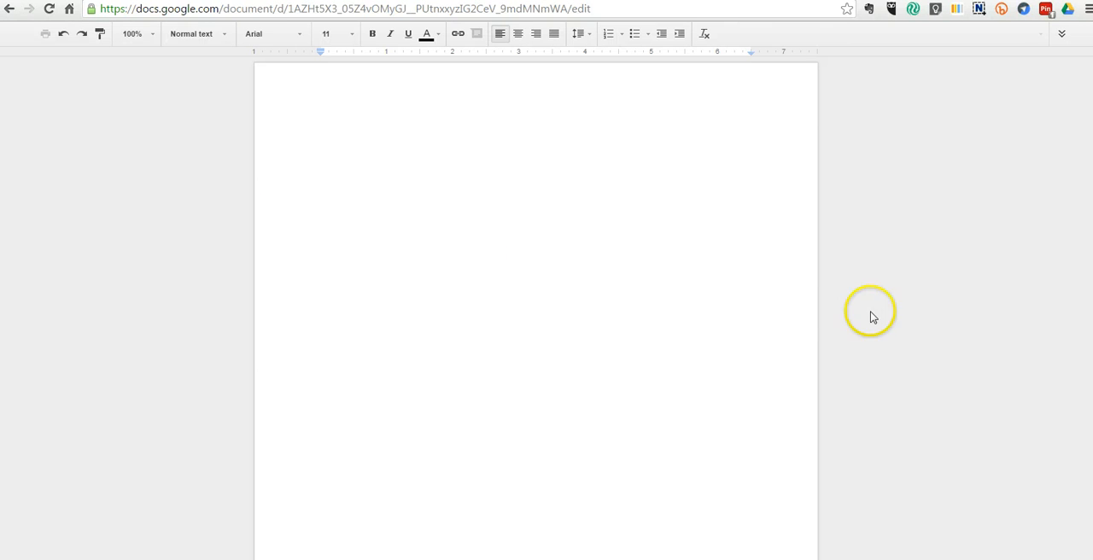
left_click(1061, 34)
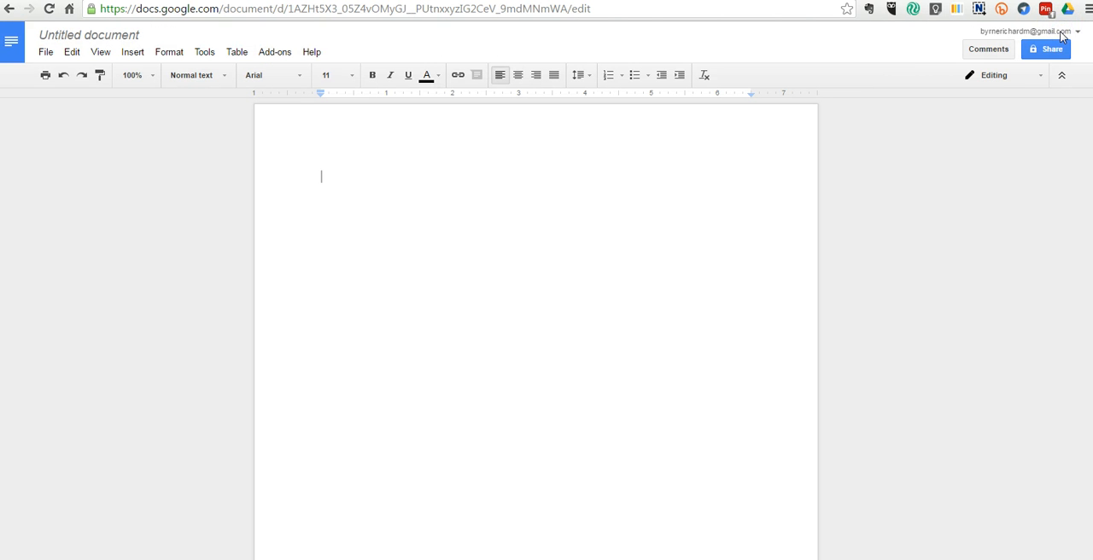
mouse_move(21, 101)
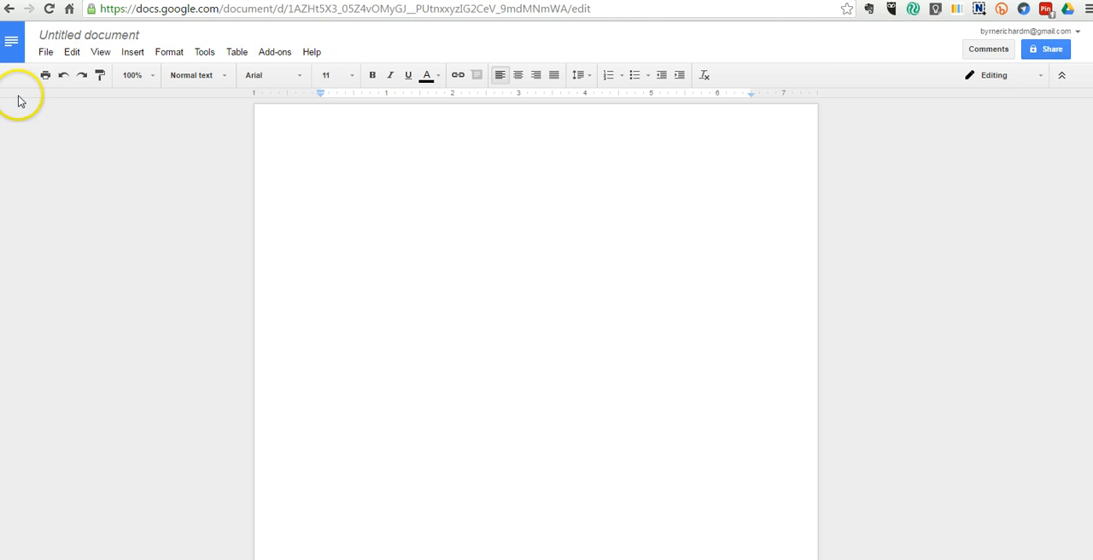
Set the page to landscape Tabloid with a light purple page color.
left_click(45, 52)
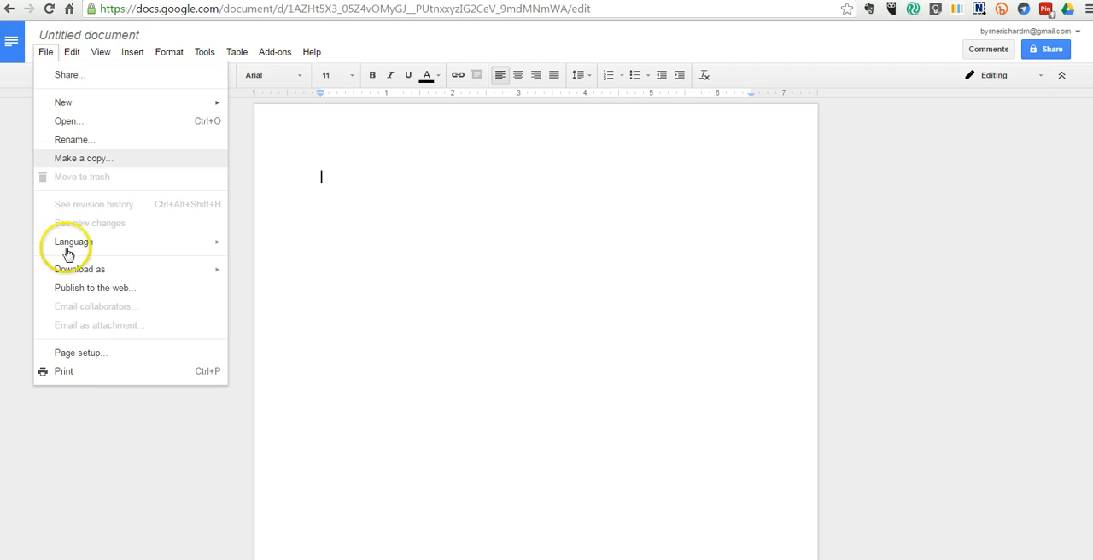
left_click(80, 353)
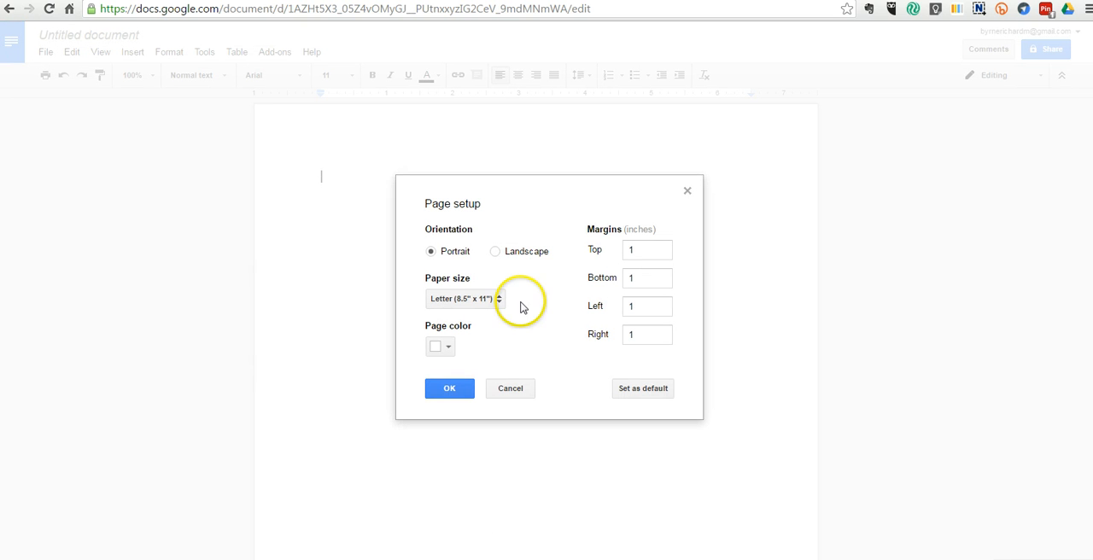
left_click(495, 251)
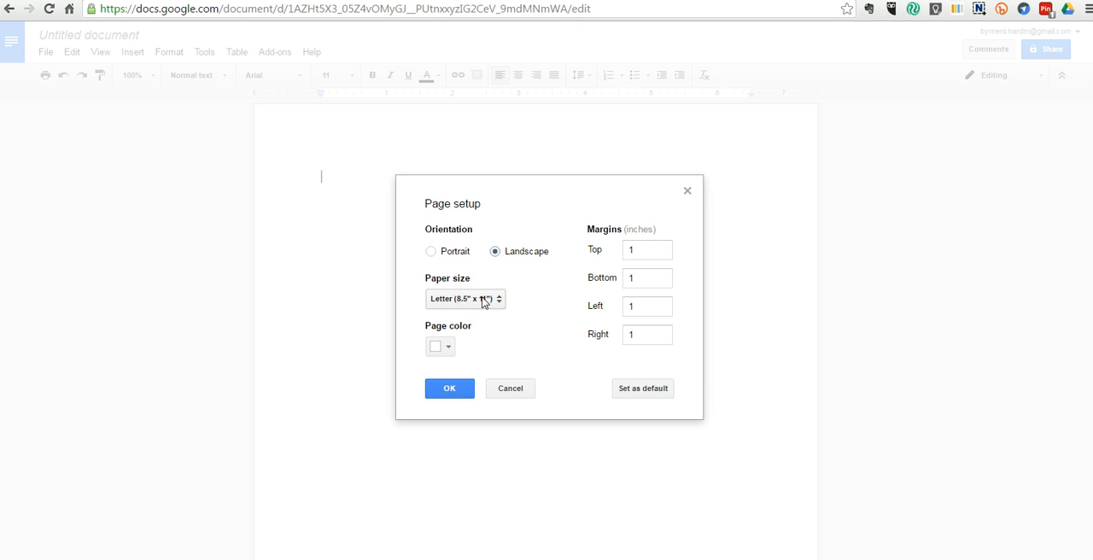
left_click(464, 298)
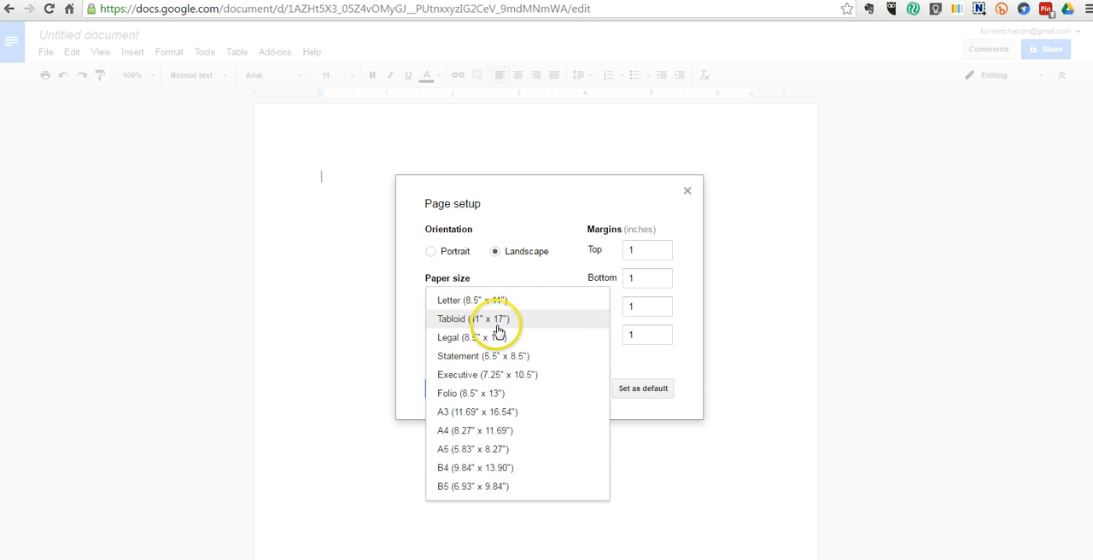
left_click(475, 319)
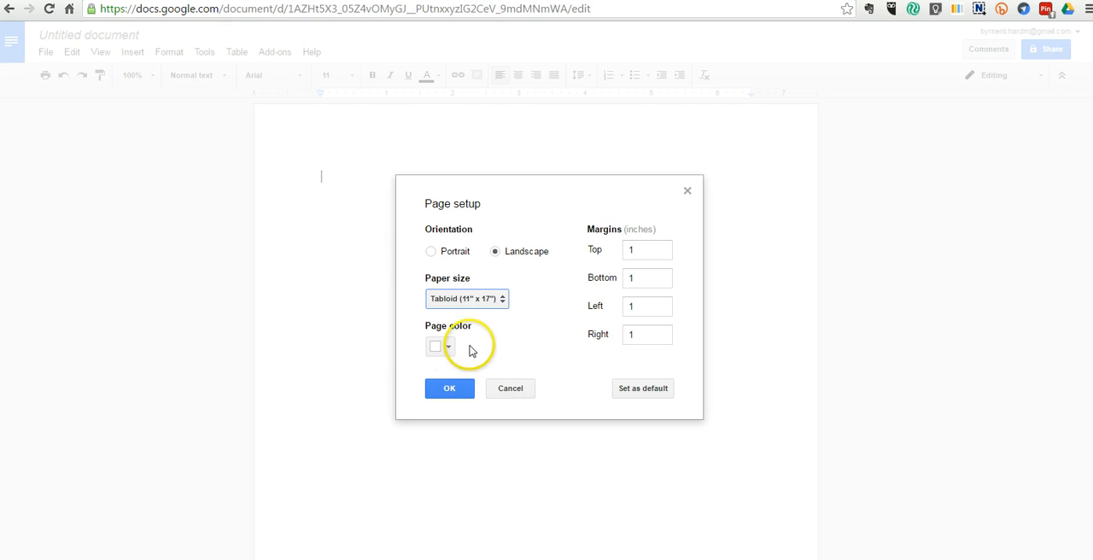
left_click(440, 345)
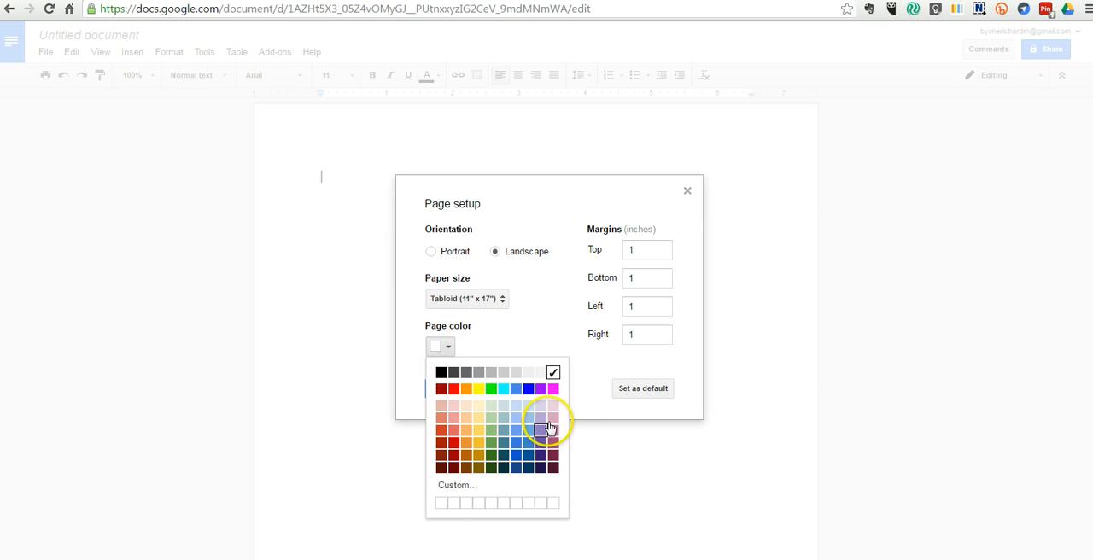
left_click(542, 428)
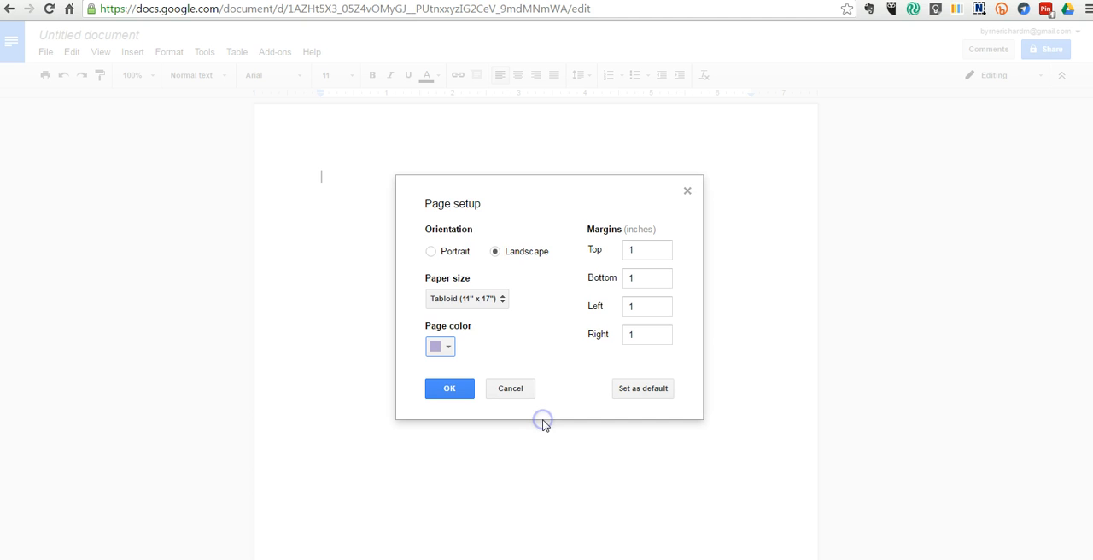
left_click(450, 388)
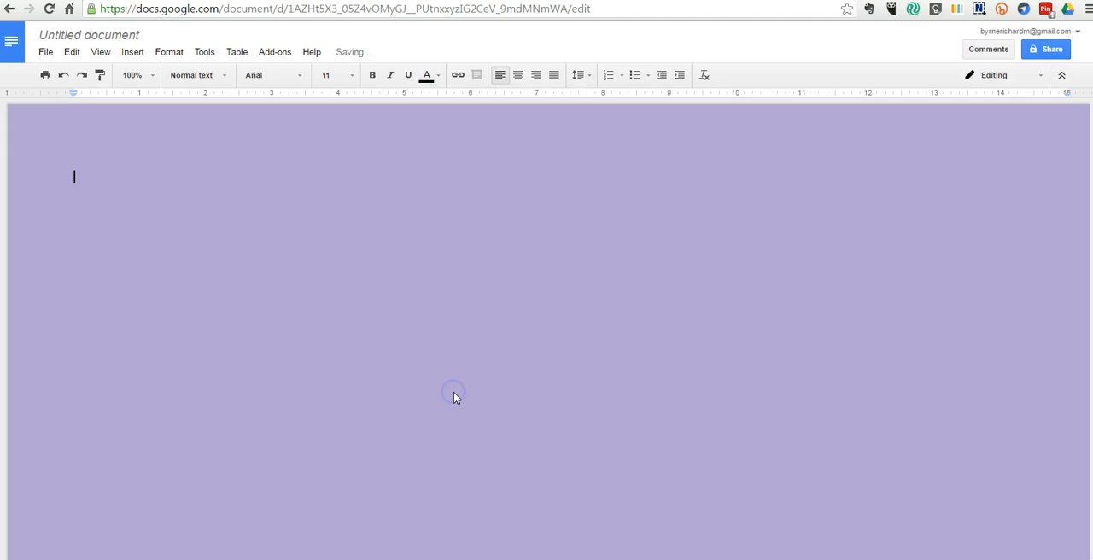
mouse_move(441, 367)
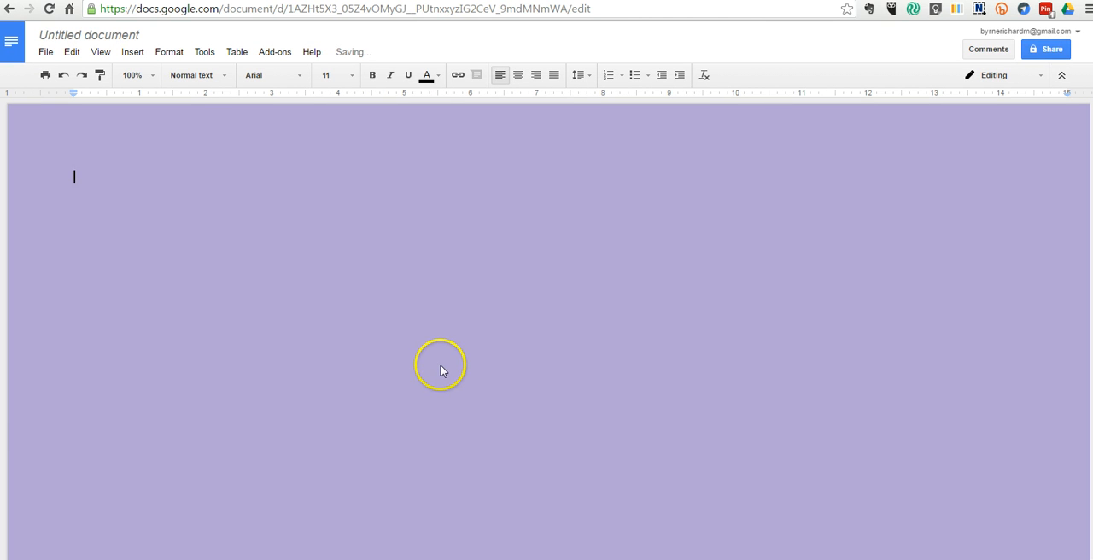
Insert a three-column table and type the Know, Want, Learn headings.
left_click(236, 52)
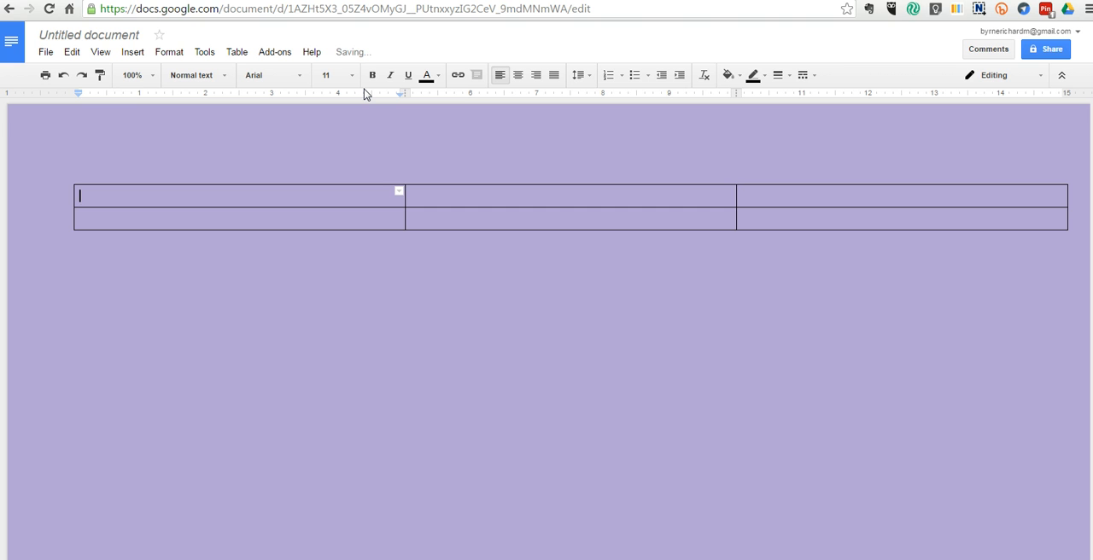
type("Know")
left_click(570, 195)
type("Want")
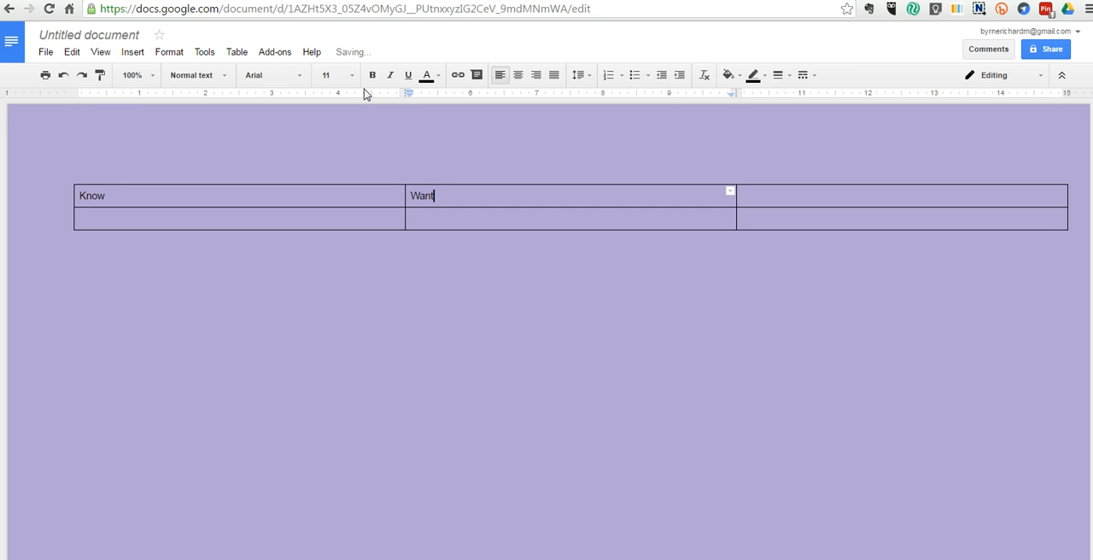
type("Learn")
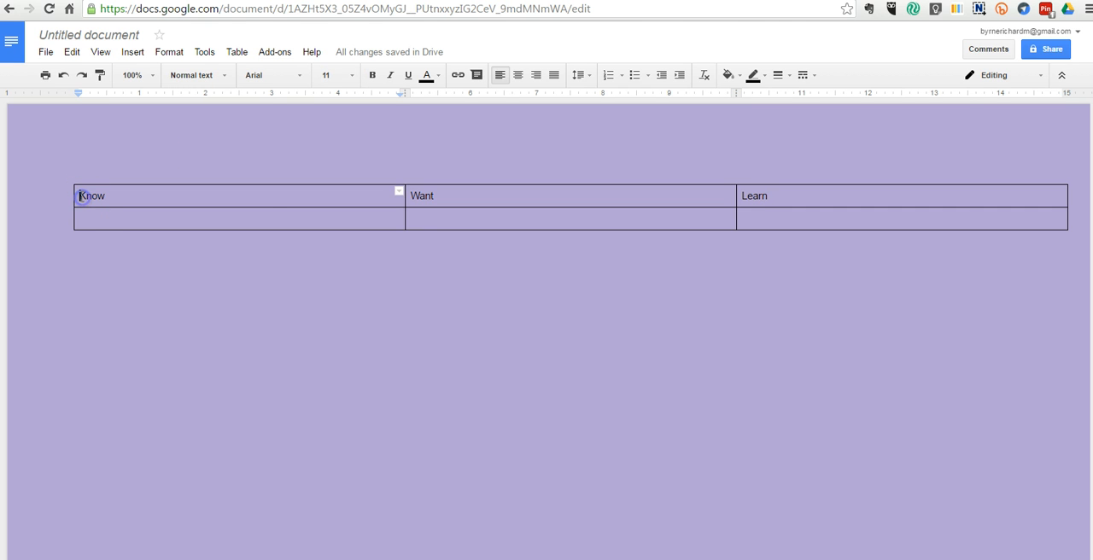
Format the heading row in the Lobster font at a larger size.
left_click(772, 196)
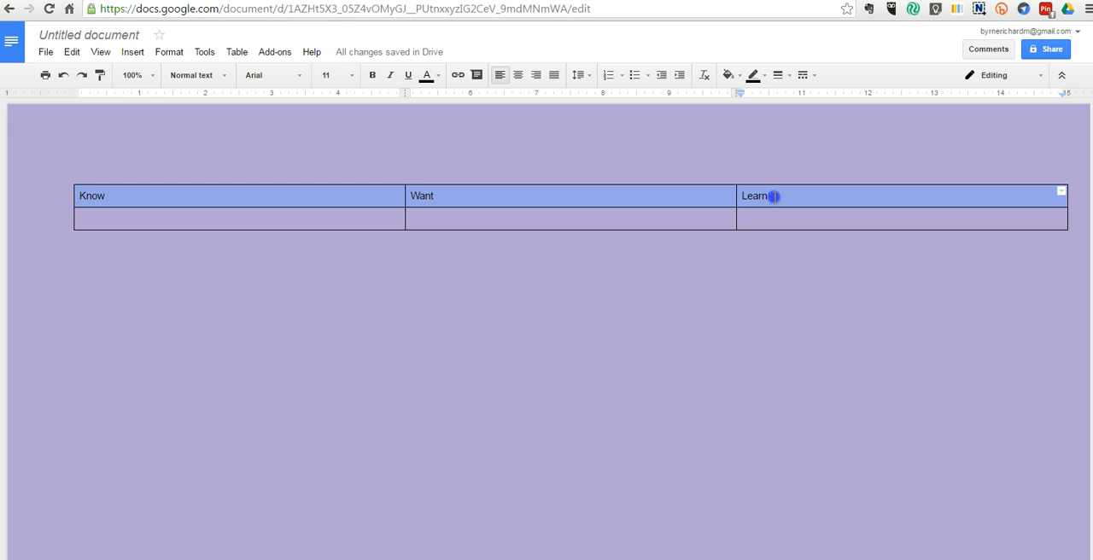
mouse_move(345, 75)
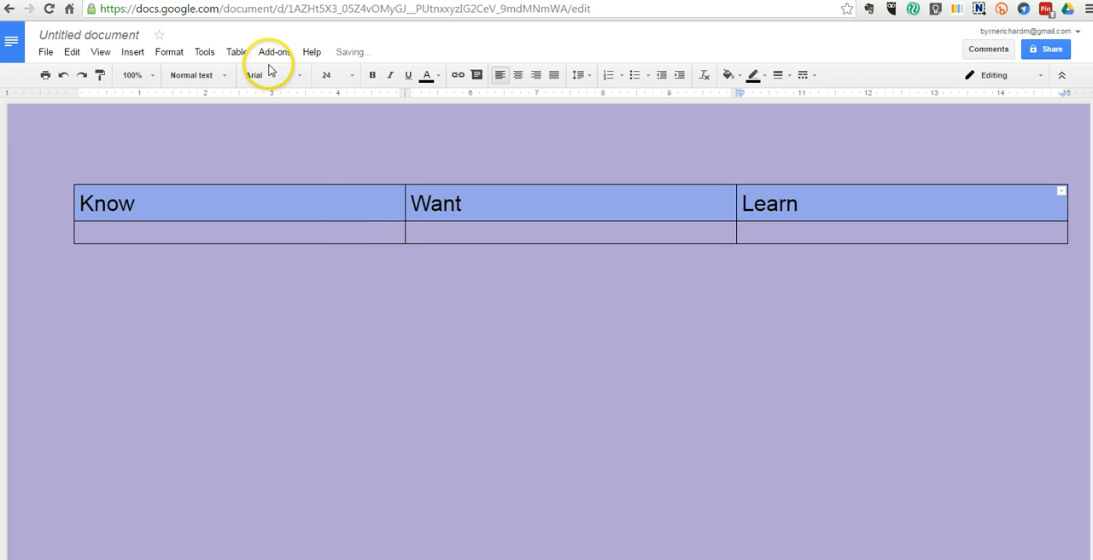
left_click(253, 75)
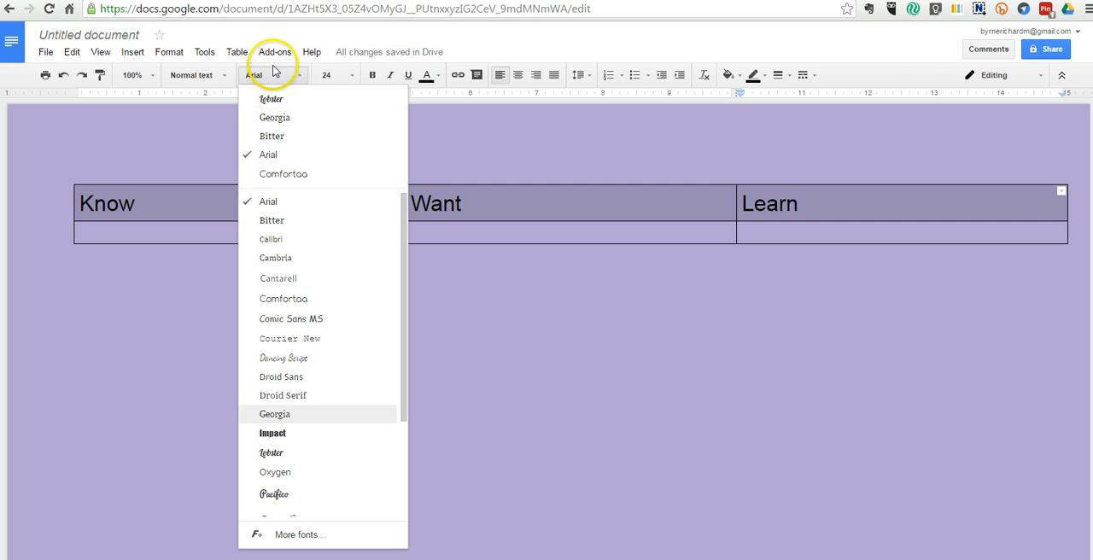
left_click(271, 453)
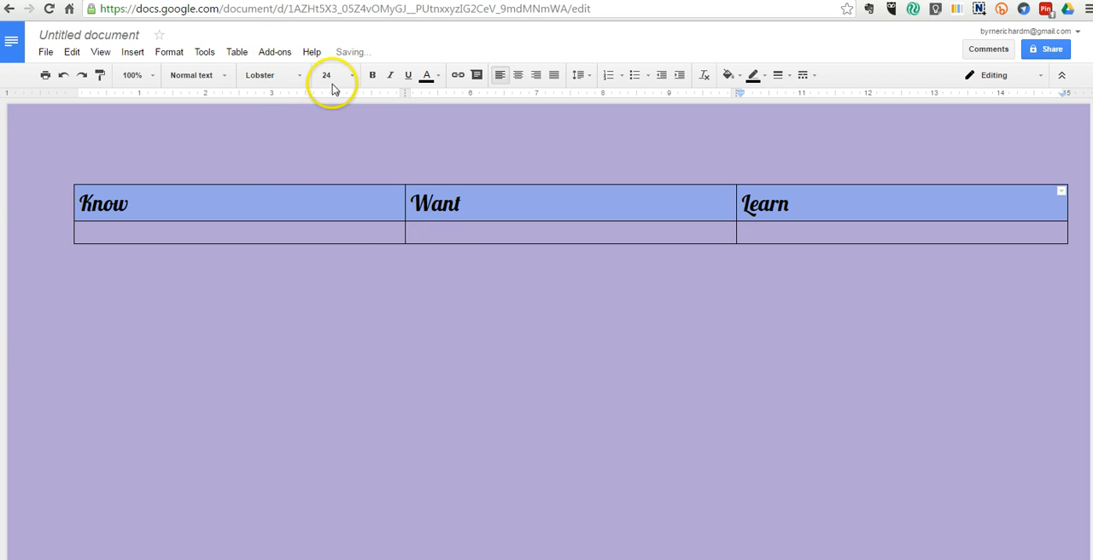
left_click(350, 75)
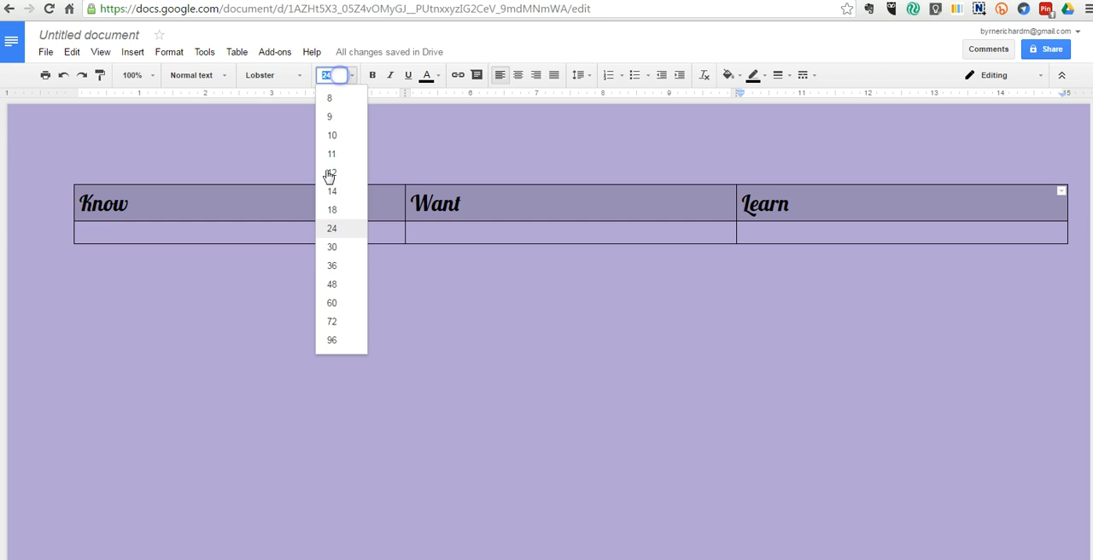
left_click(331, 247)
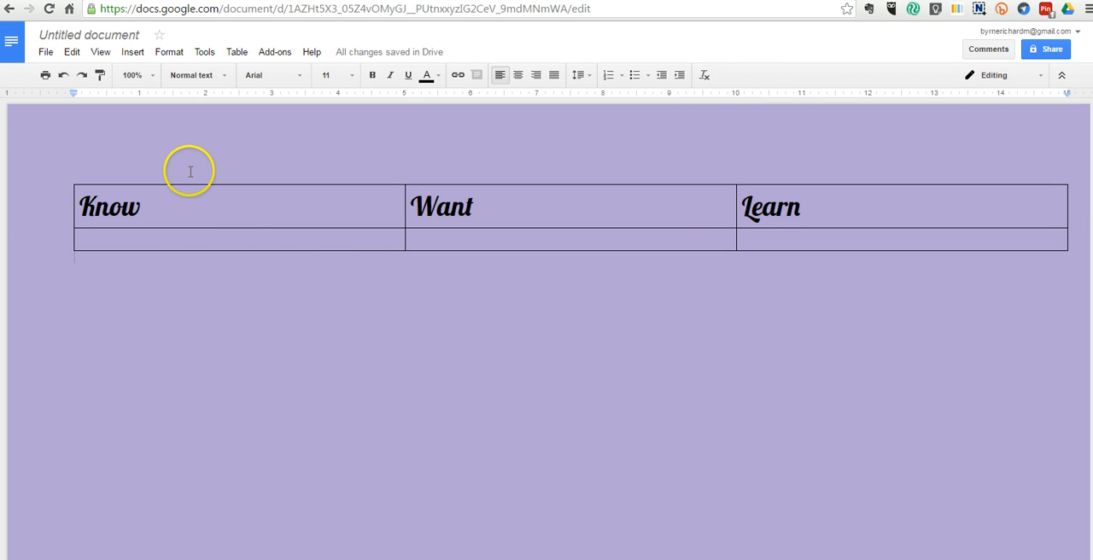
Add a blank line above the Know/Want/Learn table and hide the Docs menus.
left_click(202, 240)
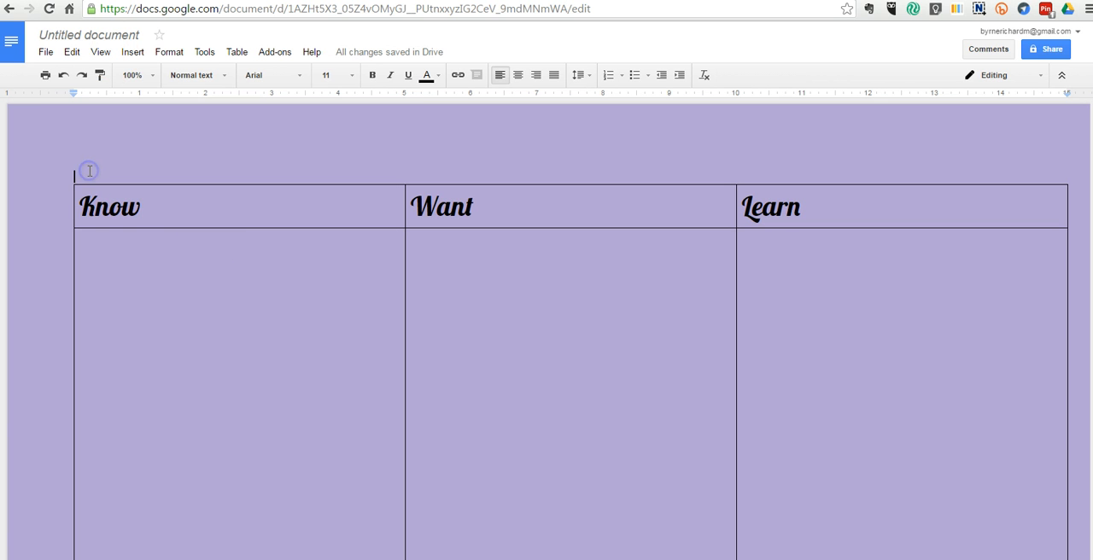
key("enter")
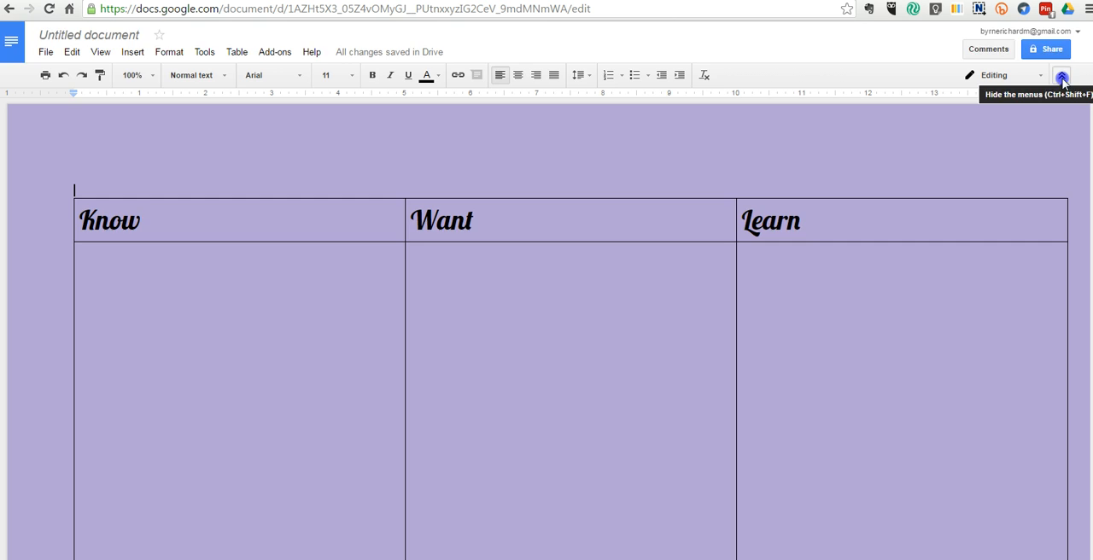
left_click(1062, 75)
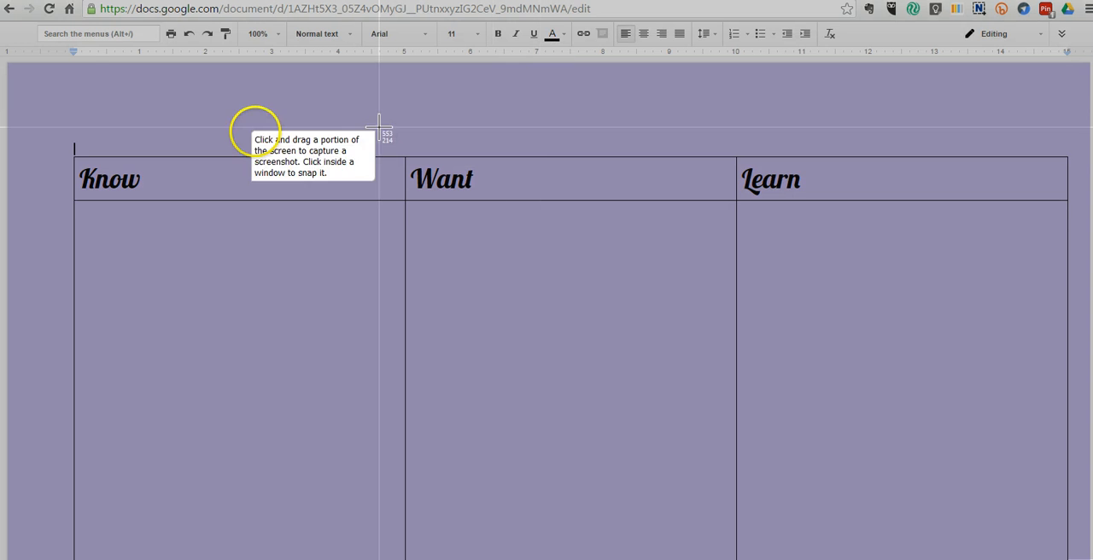
mouse_move(12, 69)
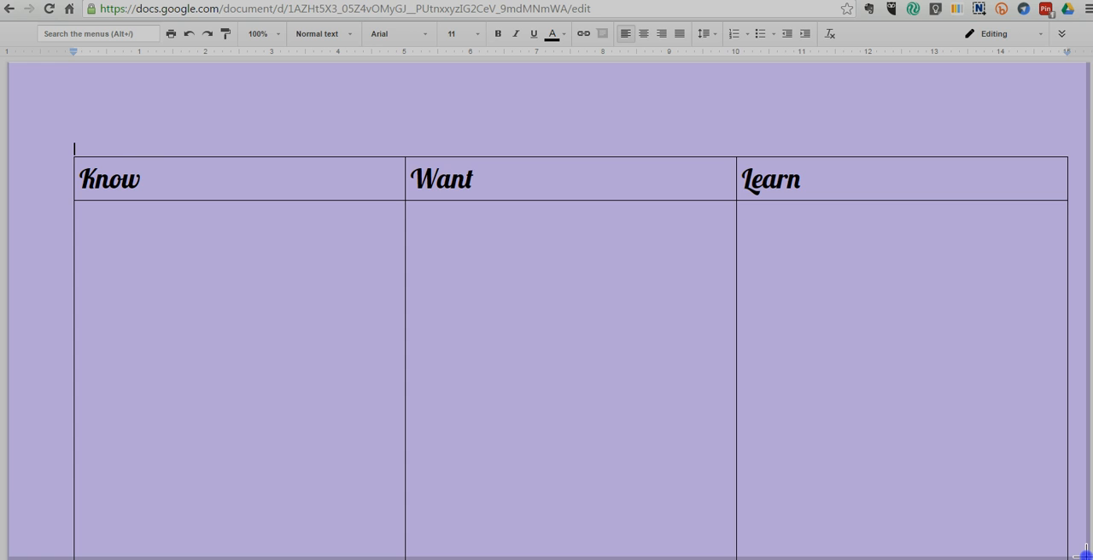
Open the Skitch menu with the snap's save options.
left_click(182, 45)
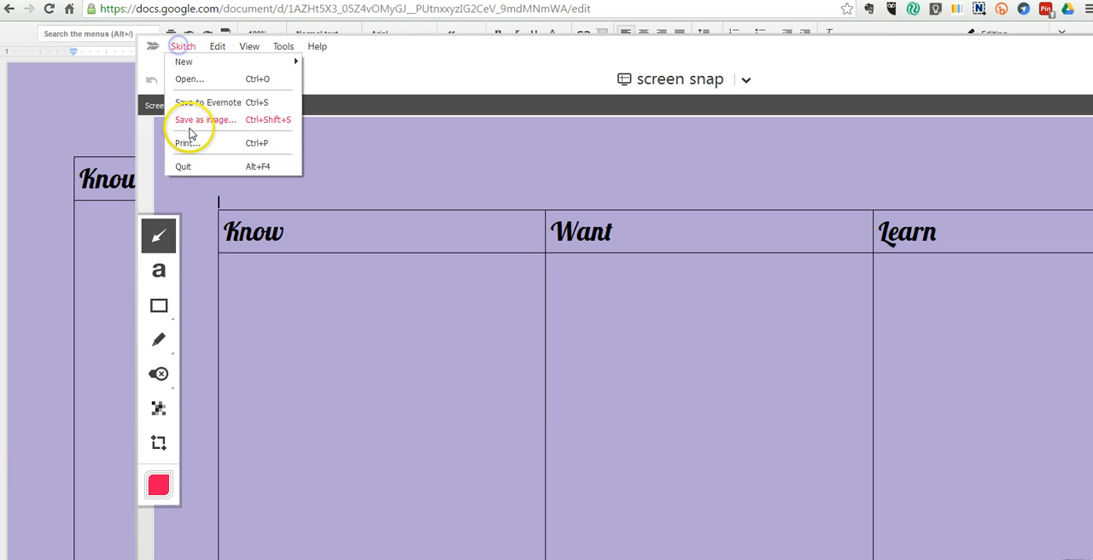
Save the Skitch snap as a PNG image named 'padlet kwl background'.
left_click(205, 119)
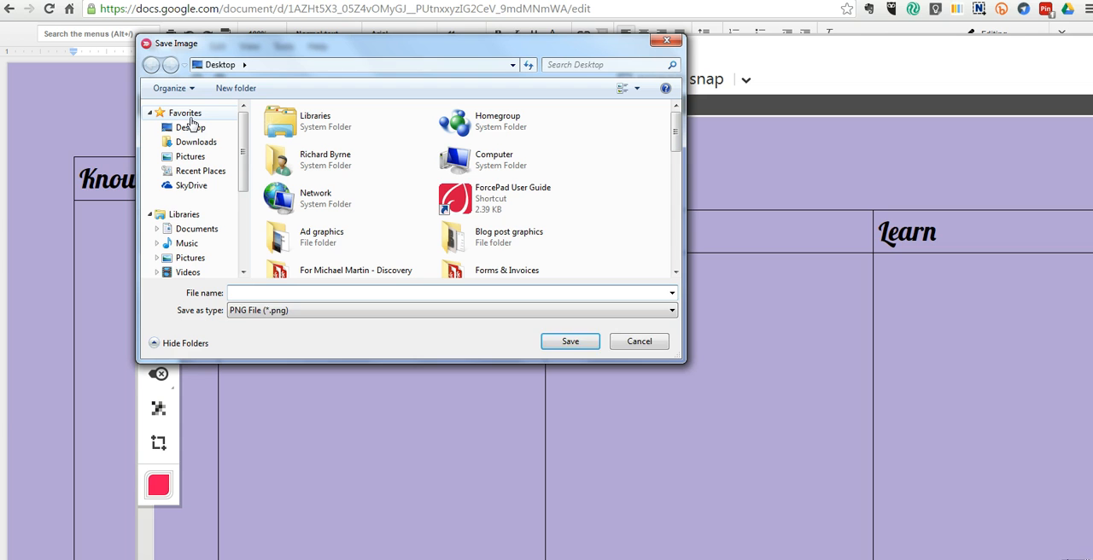
type("padlet")
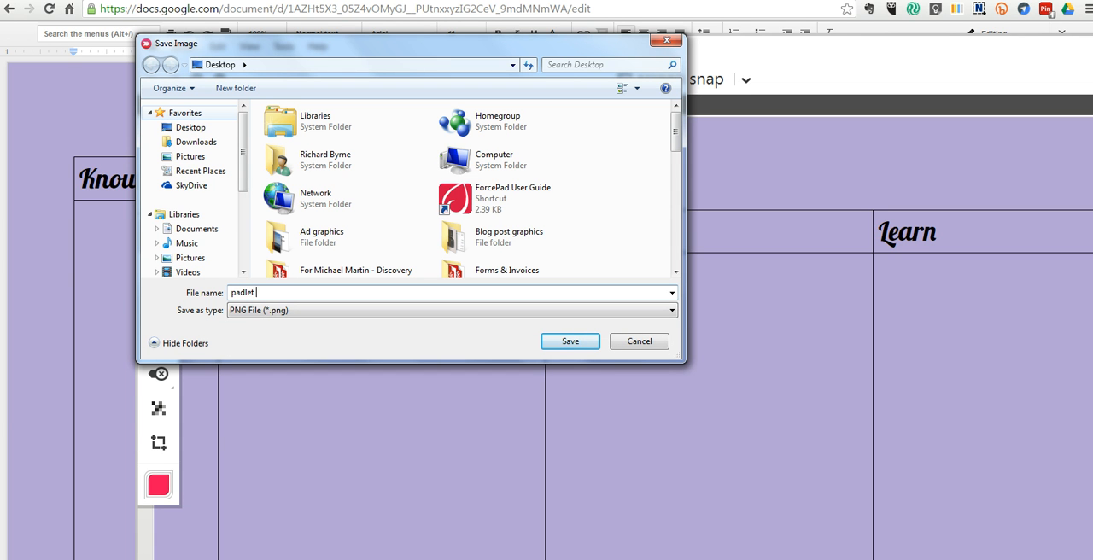
type("kwl bac")
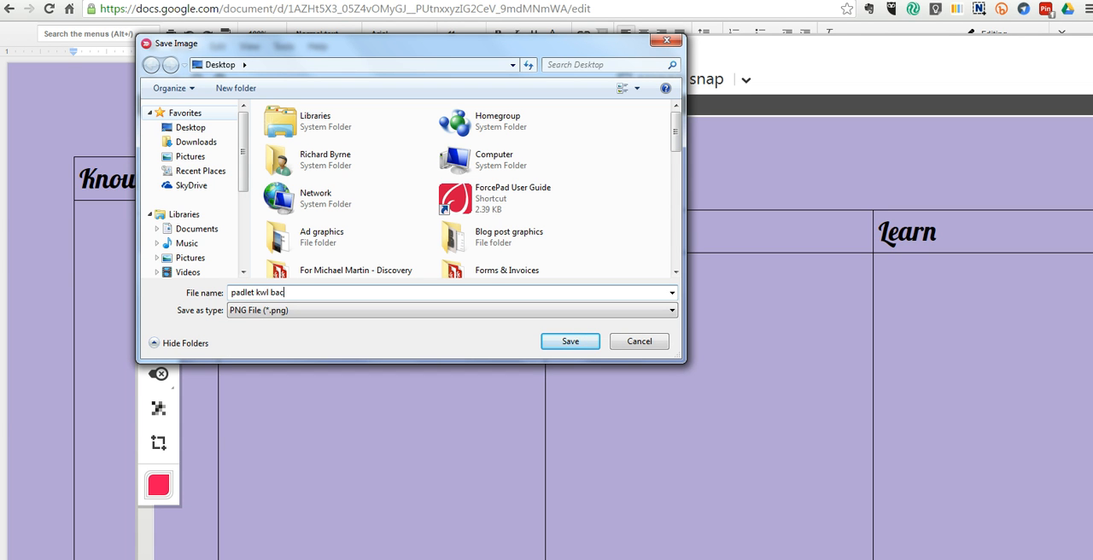
type("kground")
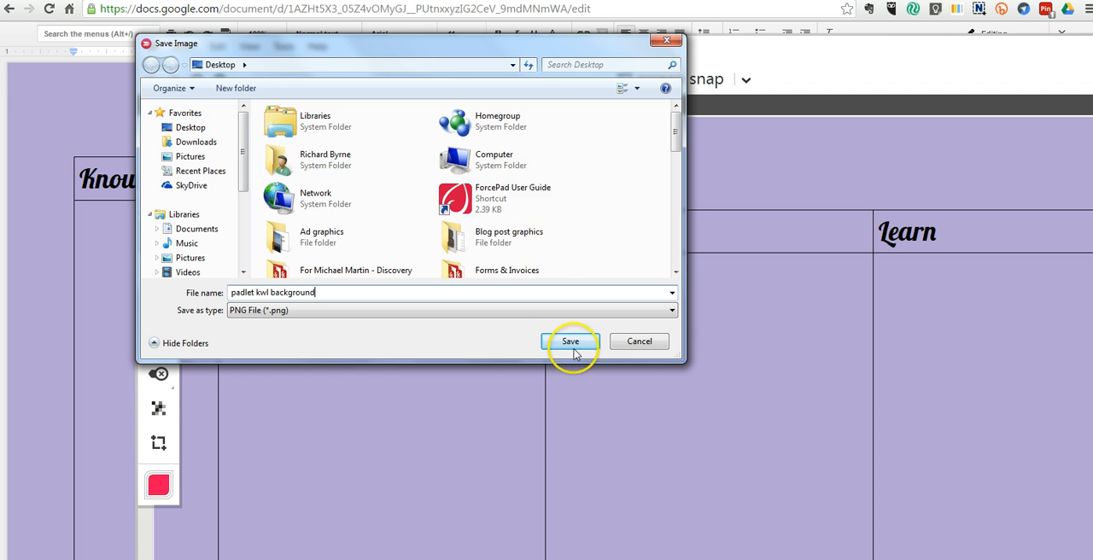
left_click(569, 341)
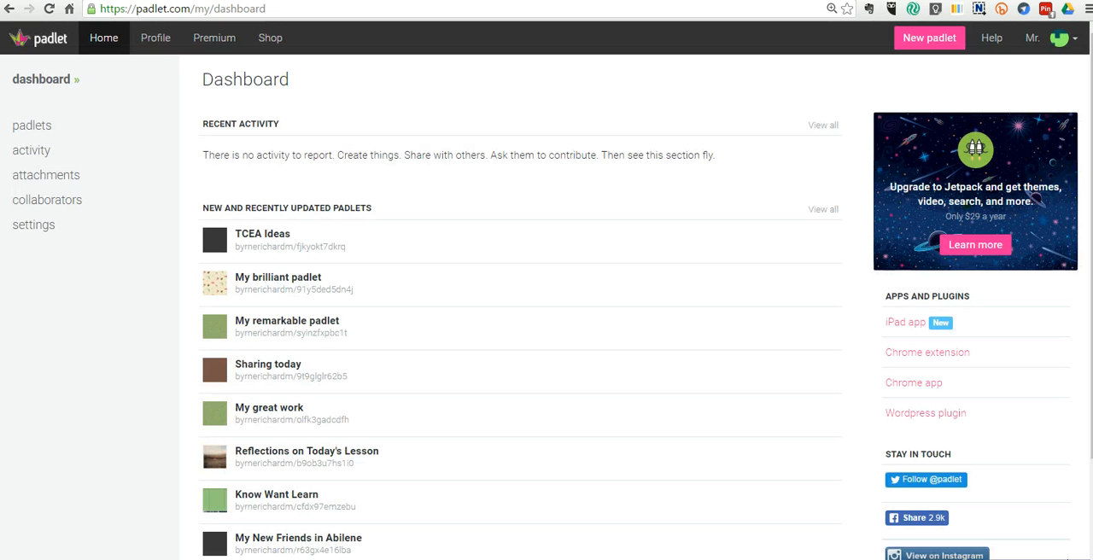
Create a new padlet from the Padlet dashboard.
left_click(928, 38)
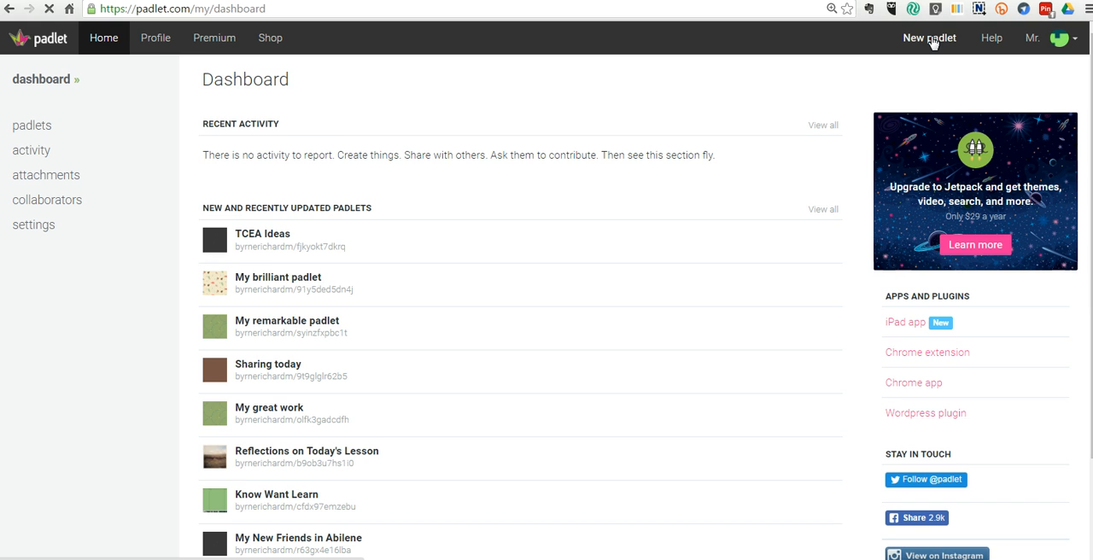
left_click(929, 37)
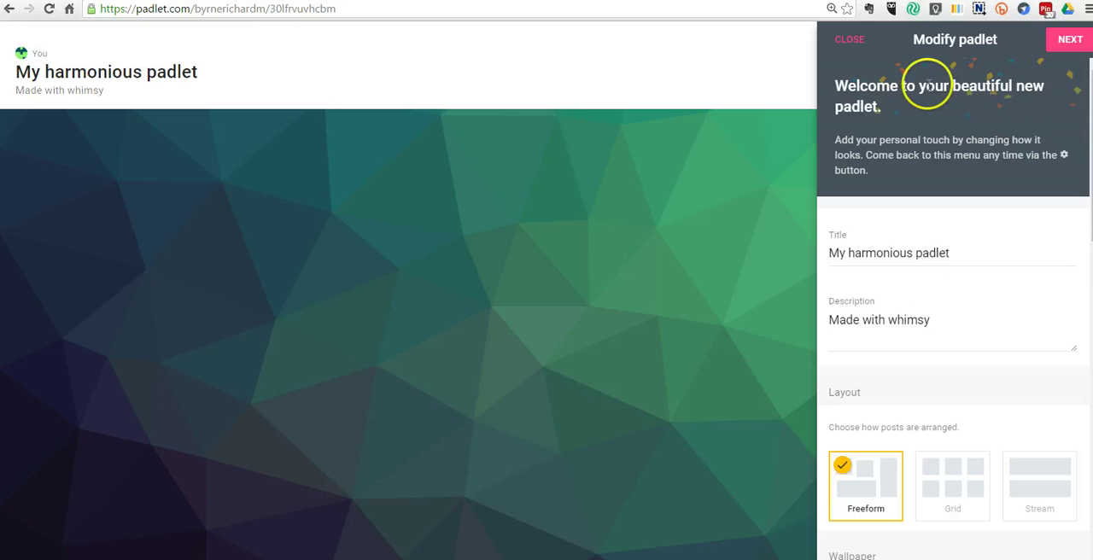
Title the padlet 'Our KWL Chart' with description 'Things we're exploring in class.'.
double_click(887, 253)
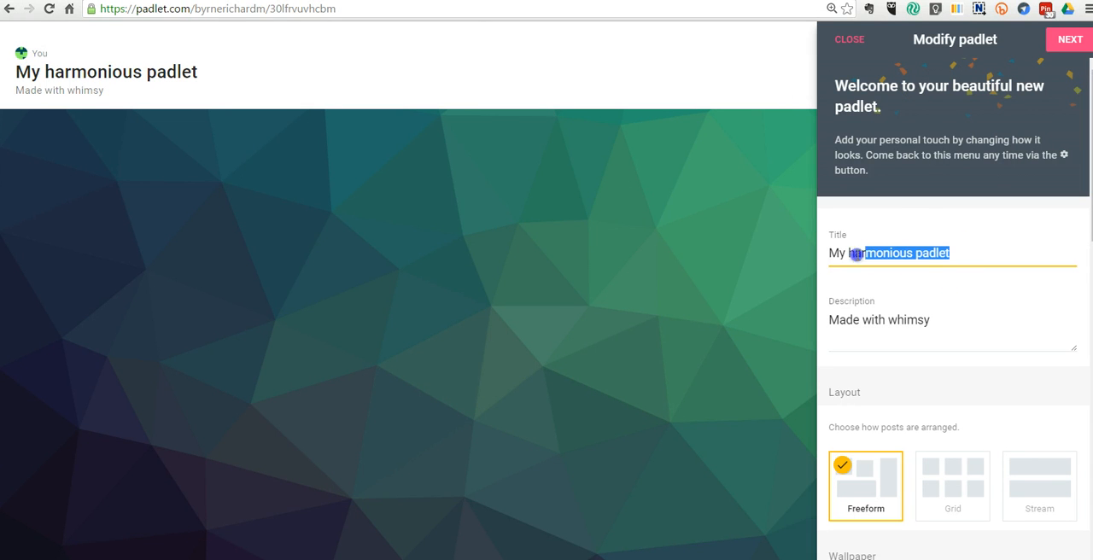
type("Ou")
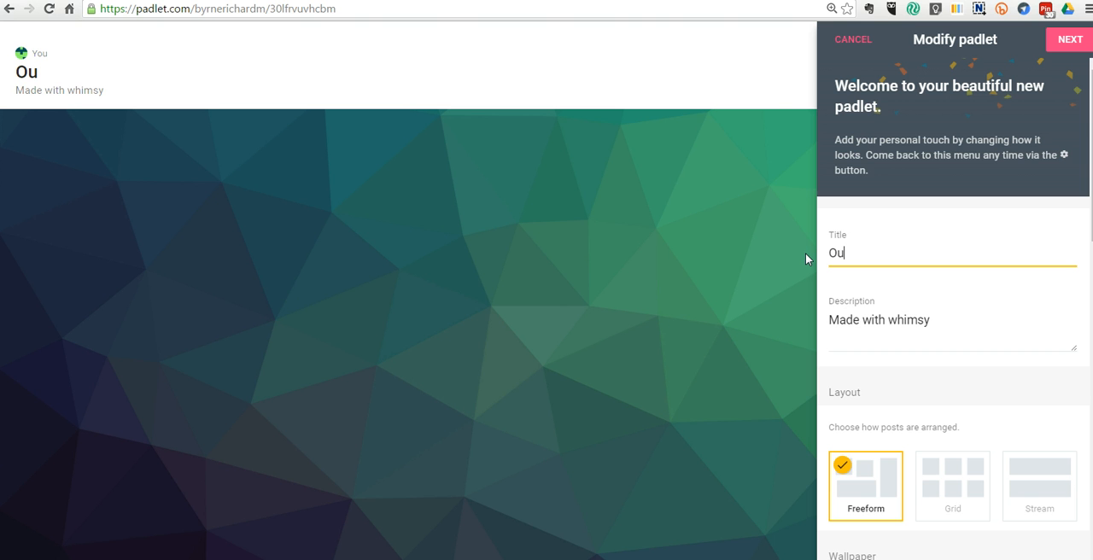
type("r KWL Ch")
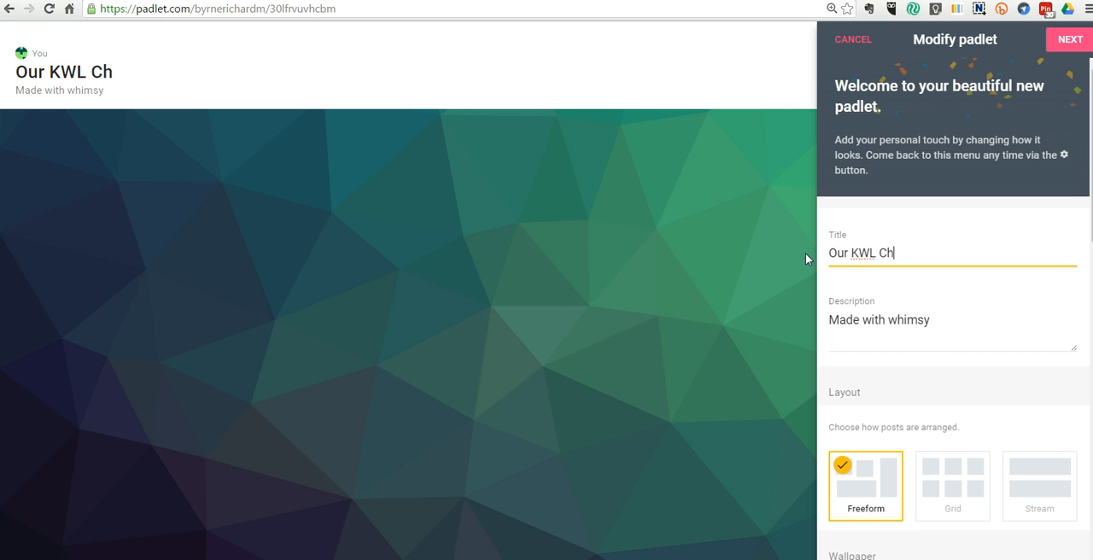
type("art")
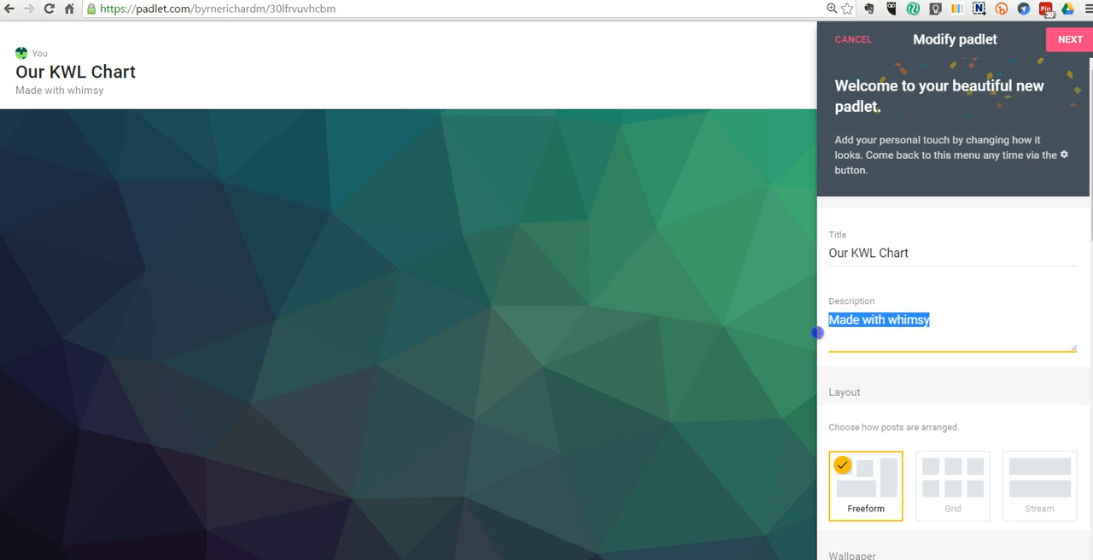
type("Things we're e")
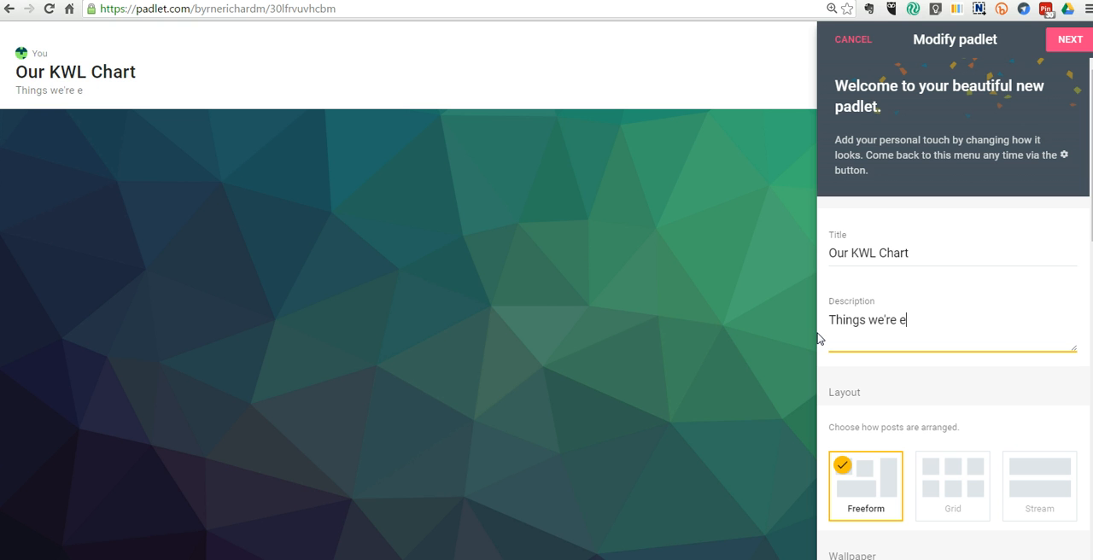
type("xploring in clas")
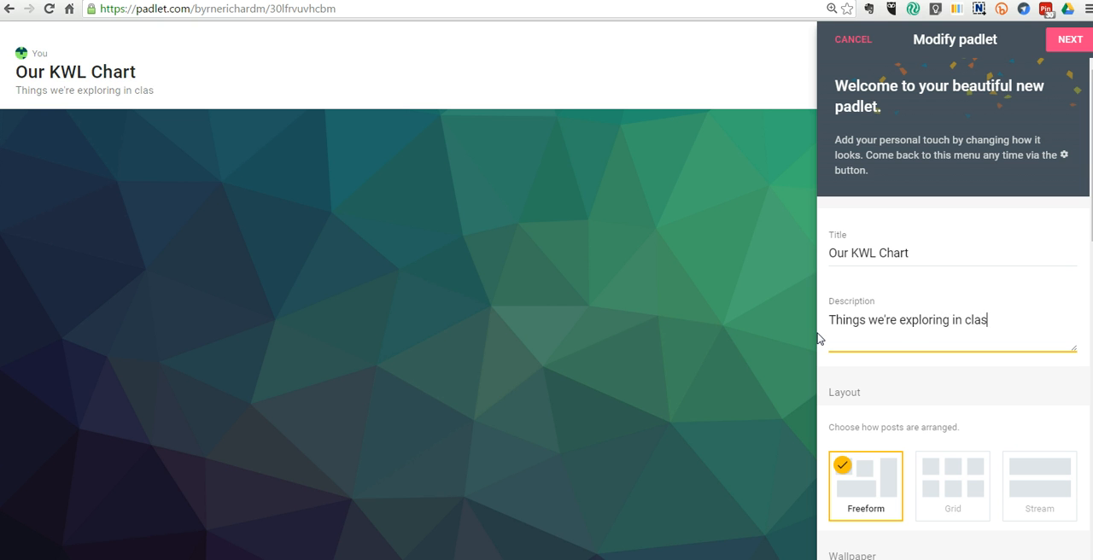
type("s.")
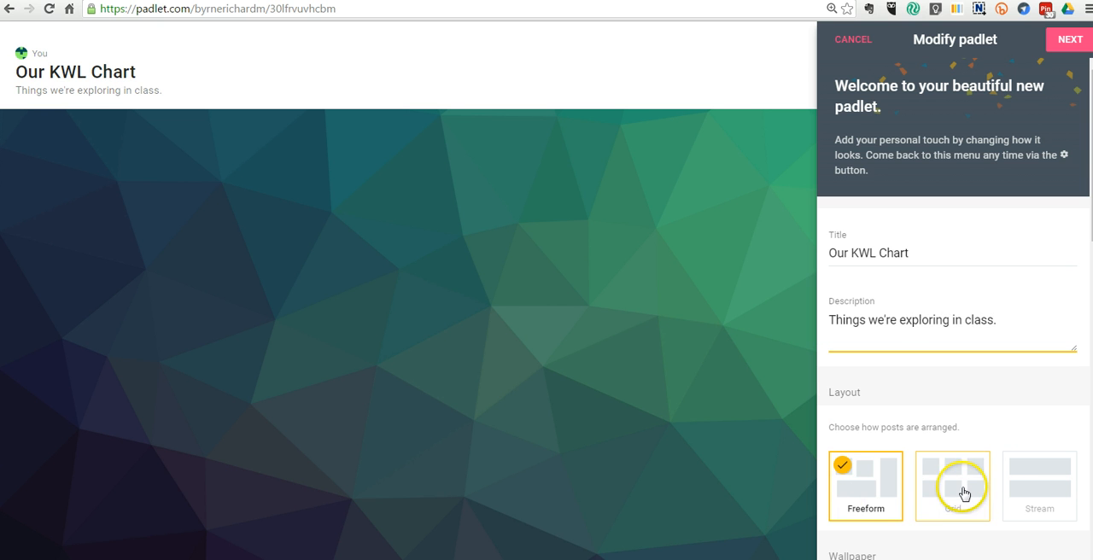
mouse_move(865, 486)
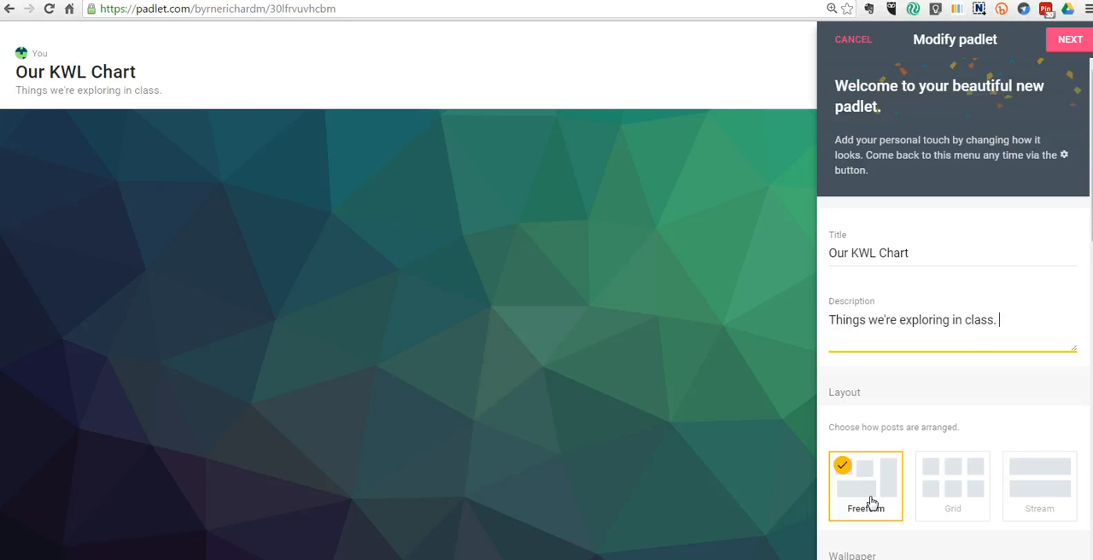
Switch the wallpaper to Blueprint and open the add-your-own wallpaper image dialog.
scroll("down", 3)
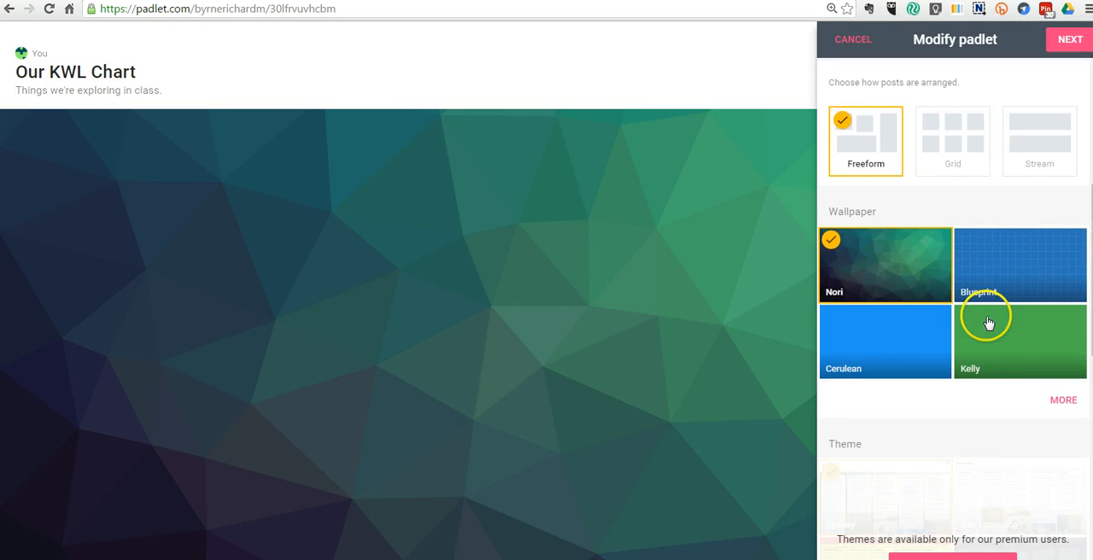
scroll("down", 3)
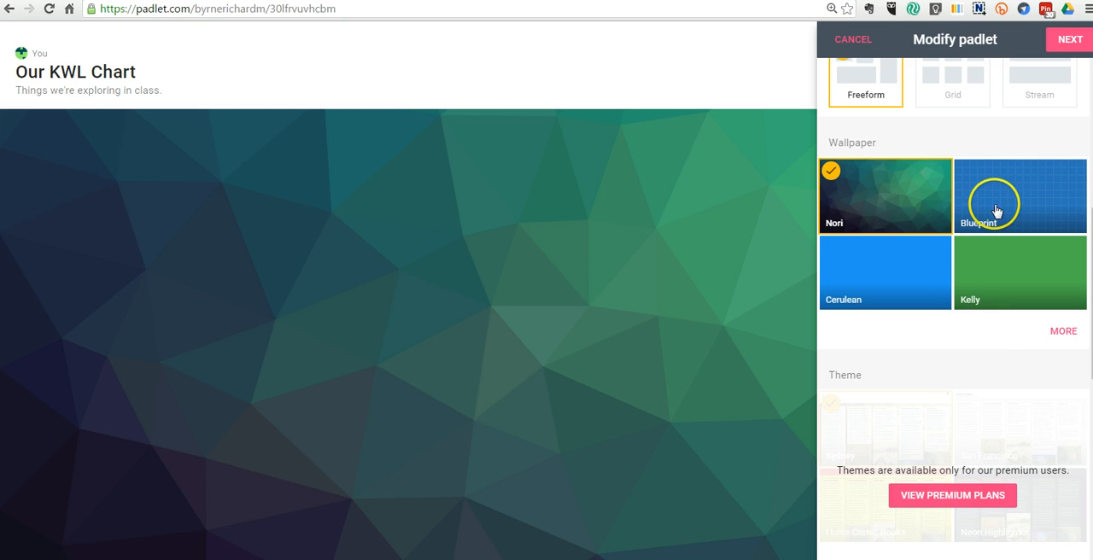
left_click(1020, 196)
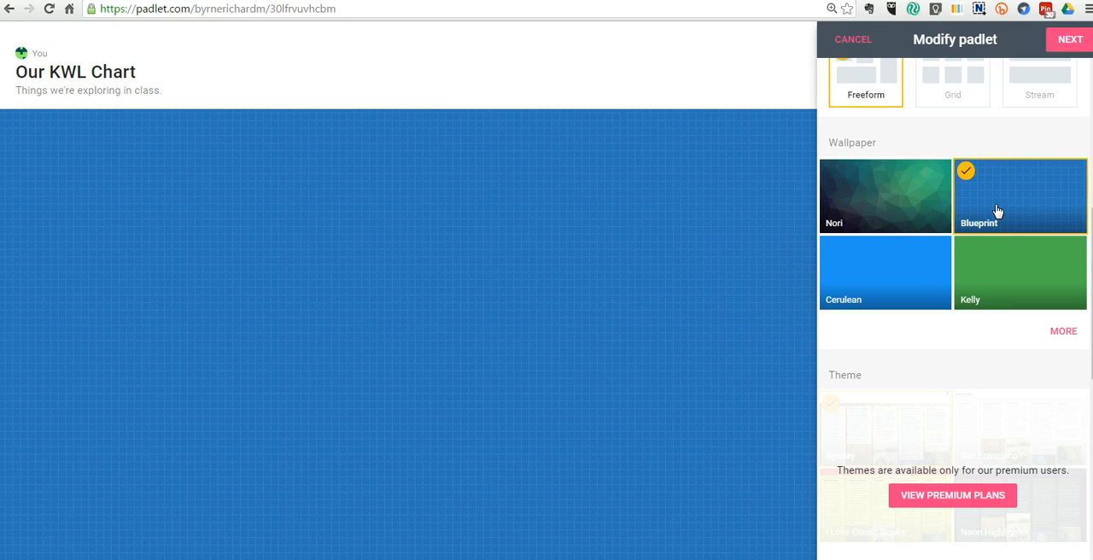
scroll("down", 3)
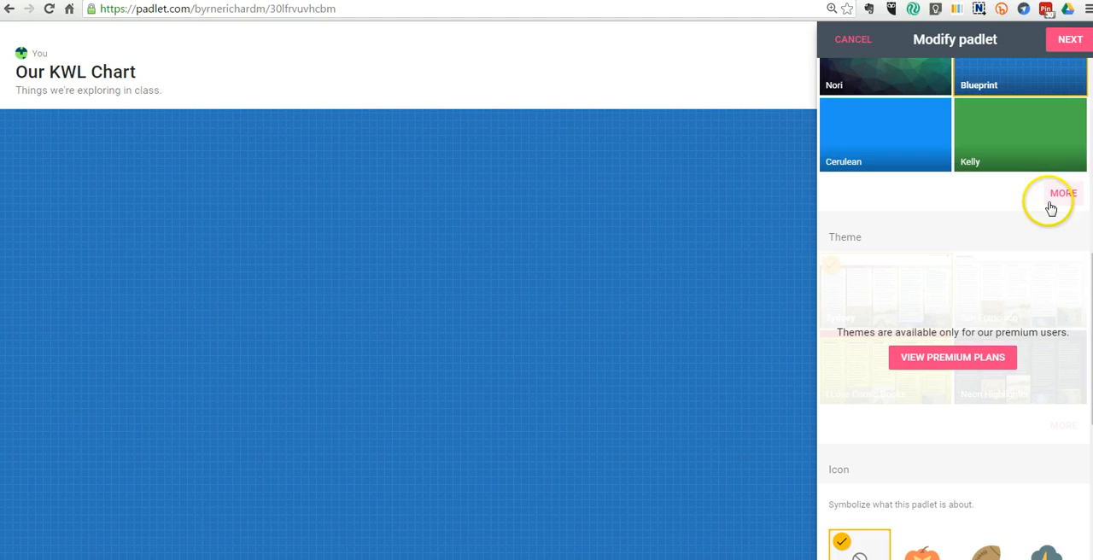
left_click(1063, 192)
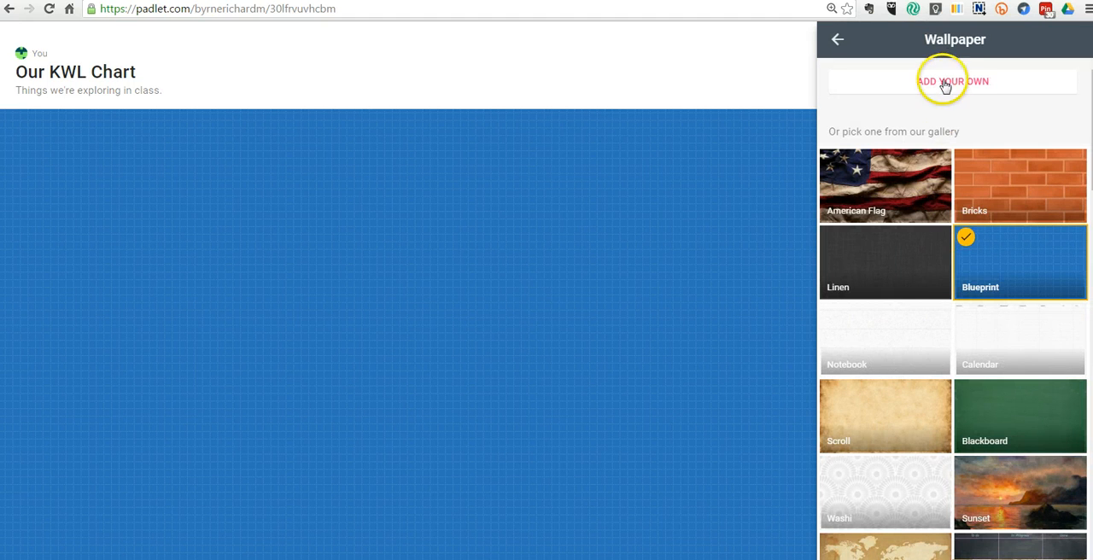
left_click(952, 80)
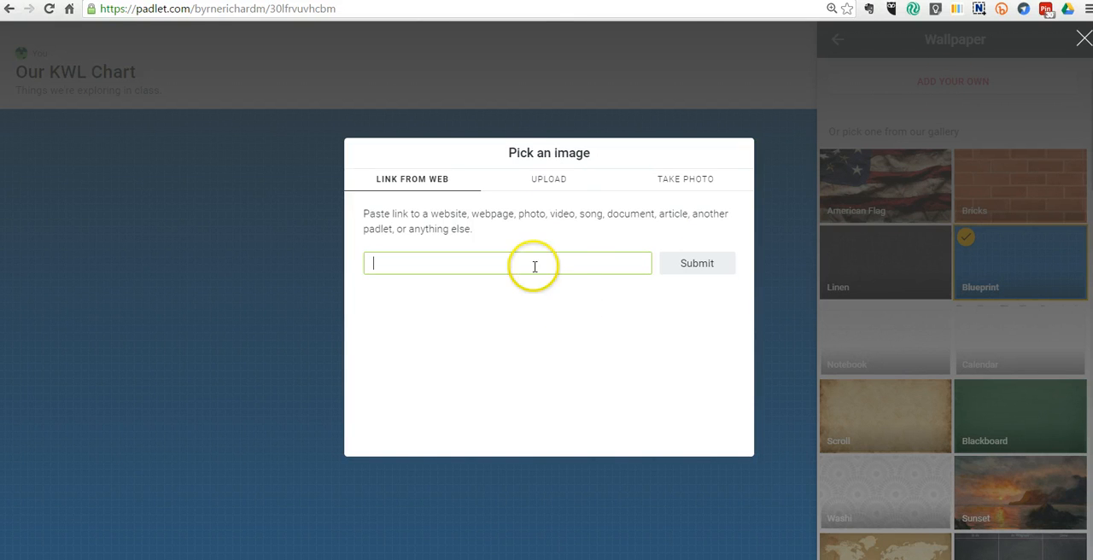
Upload 'padlet kwl background' from the Desktop as the wallpaper image.
left_click(548, 179)
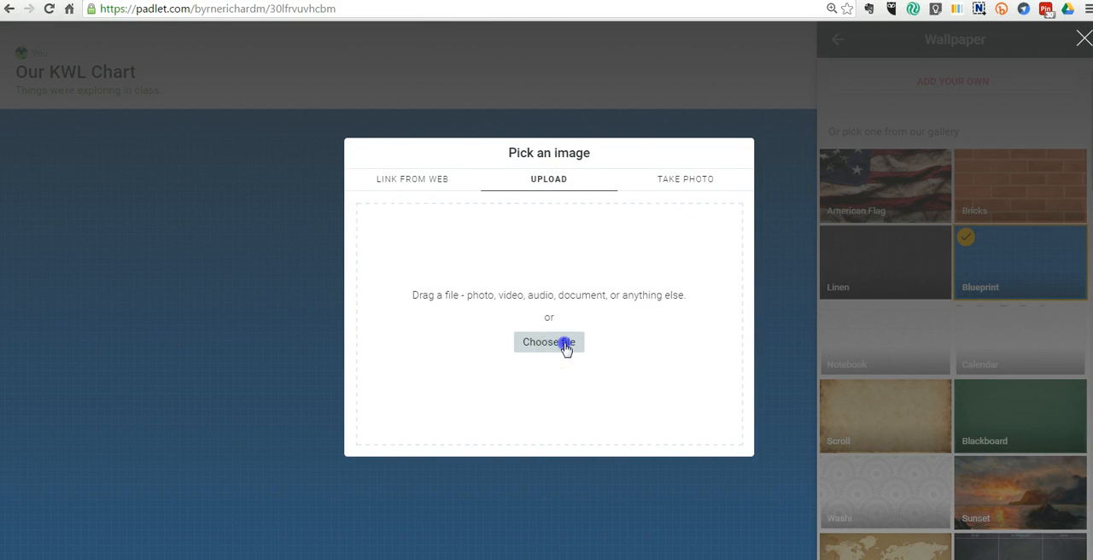
left_click(548, 341)
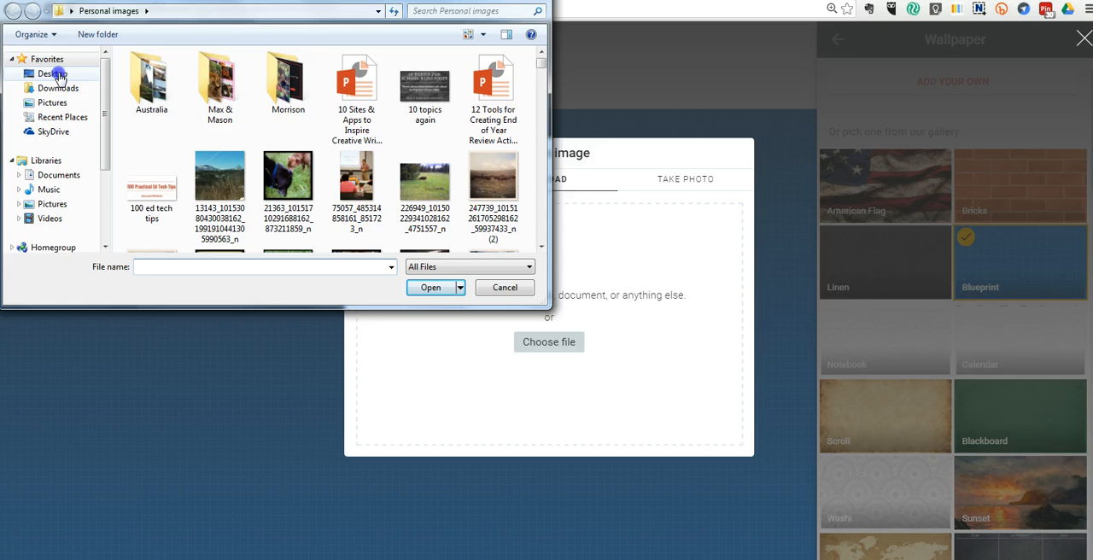
left_click(52, 74)
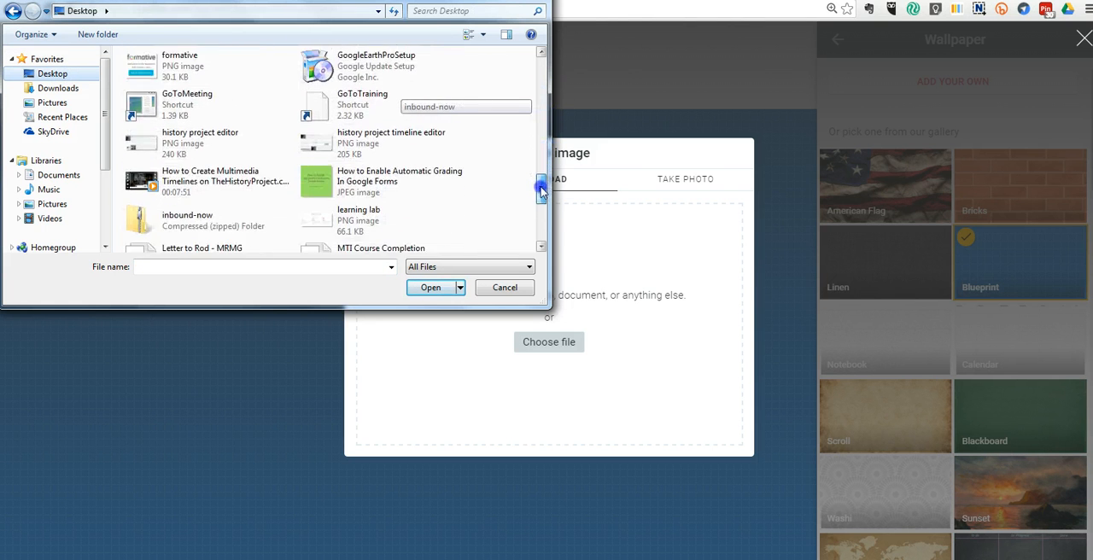
left_click(204, 148)
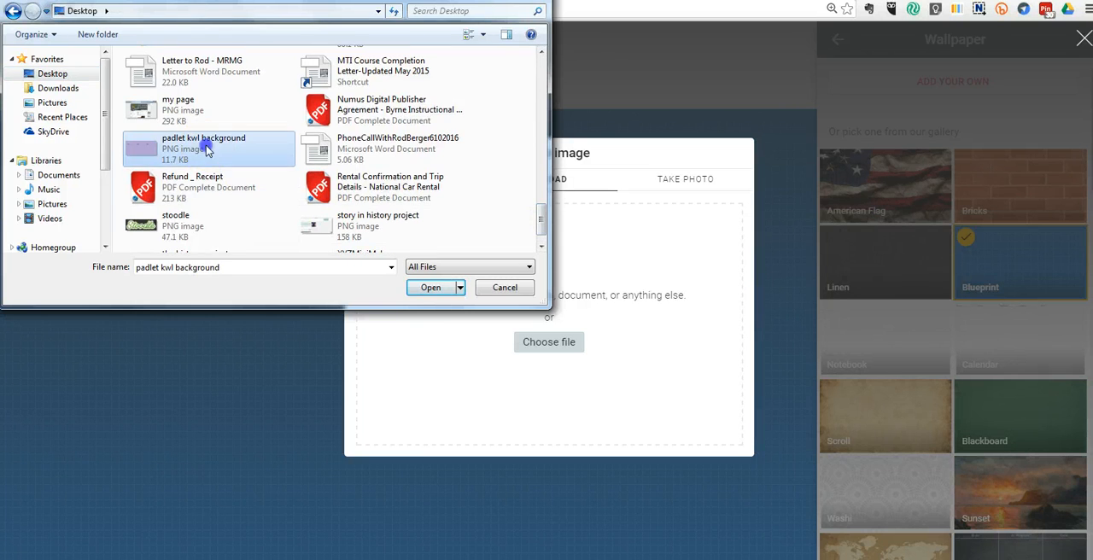
left_click(431, 287)
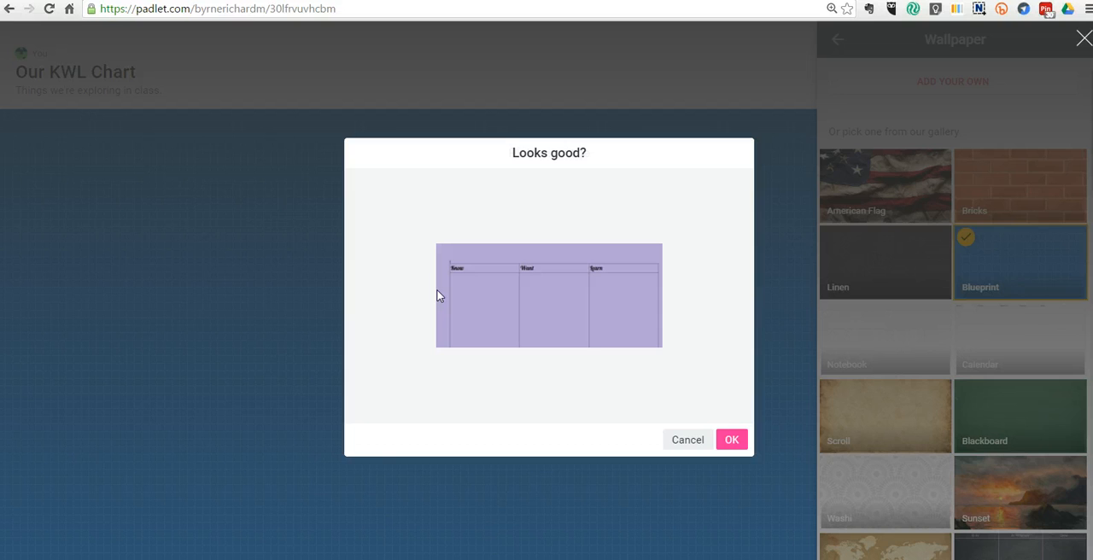
Apply the purple Know/Want/Learn chart as wallpaper and complete the remaining setup screens.
left_click(730, 438)
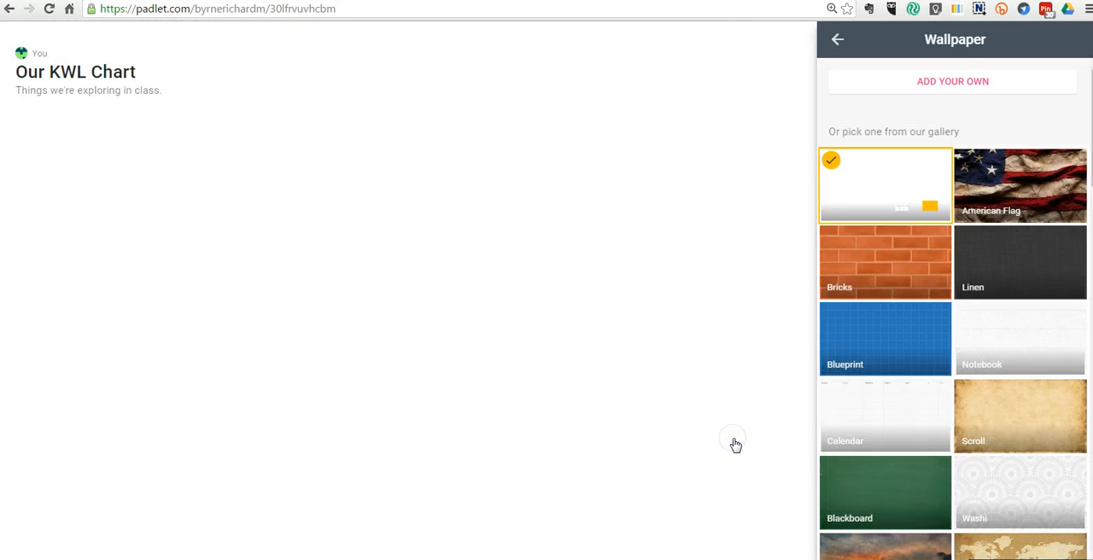
left_click(884, 183)
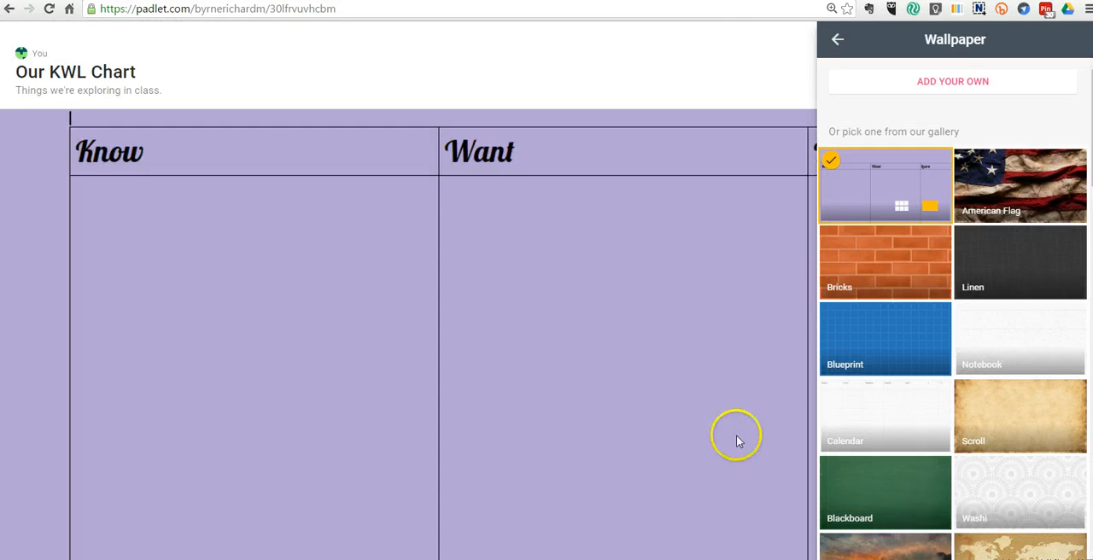
left_click(837, 39)
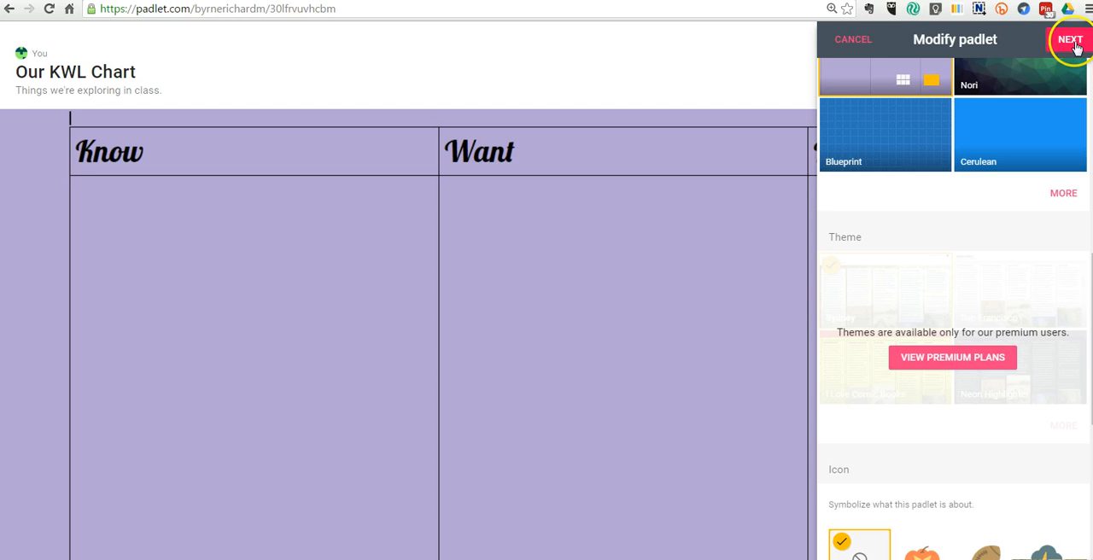
left_click(1069, 40)
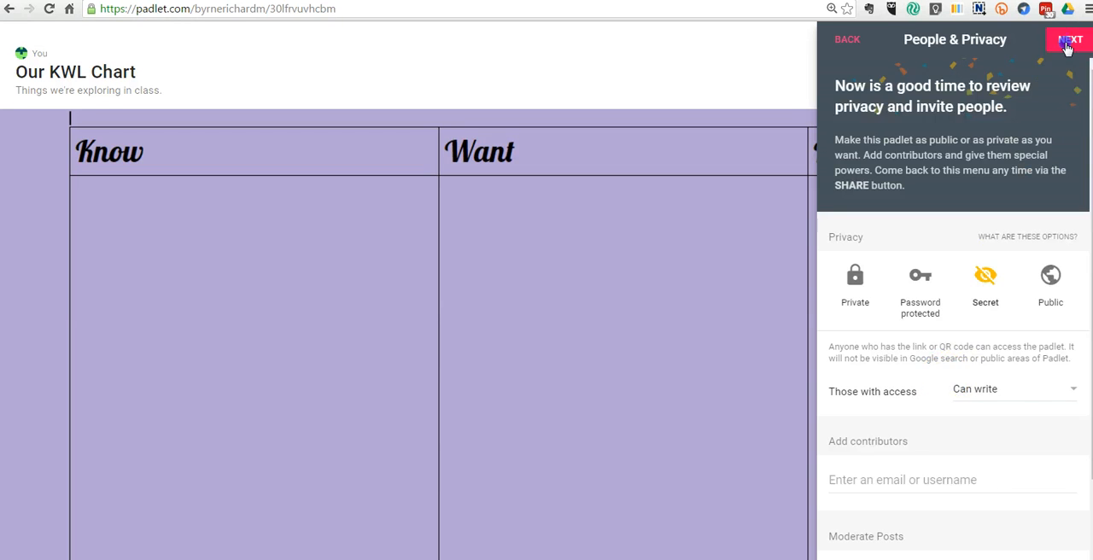
left_click(1068, 40)
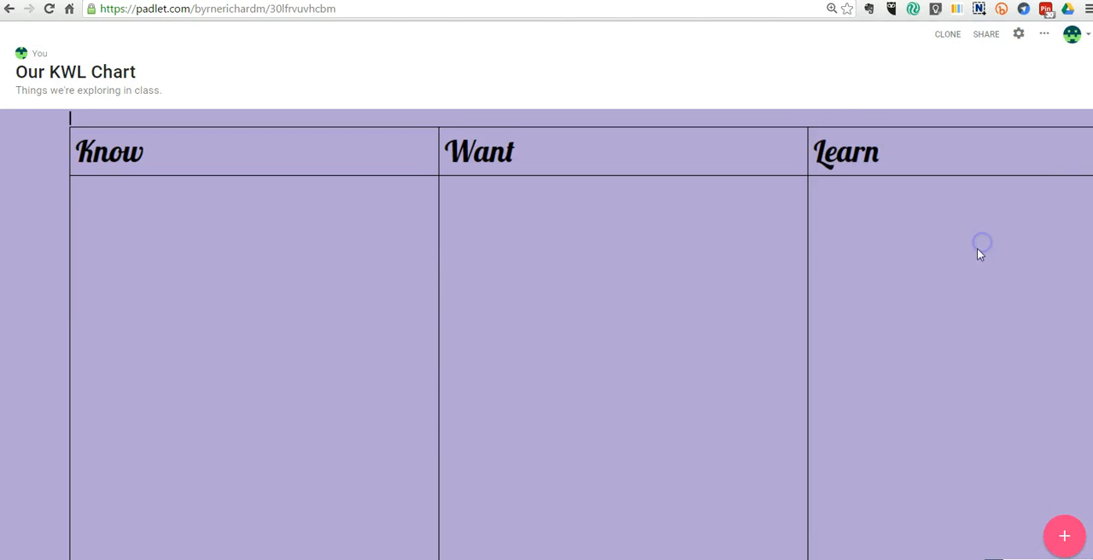
mouse_move(485, 540)
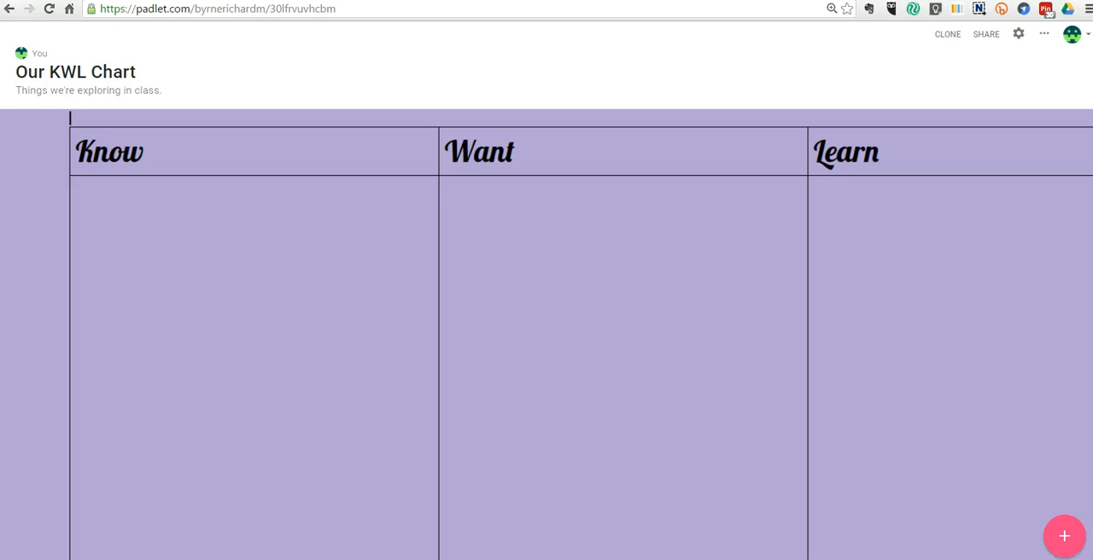
Add a Know-column note titled 'Richard' reading 'I know a few things about our topic....'.
double_click(233, 248)
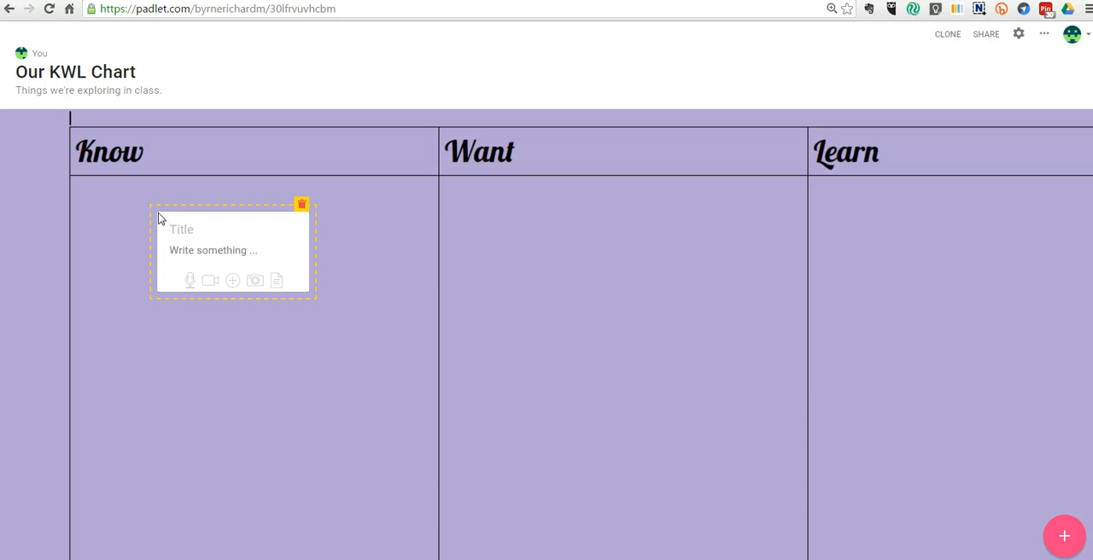
type("Richard")
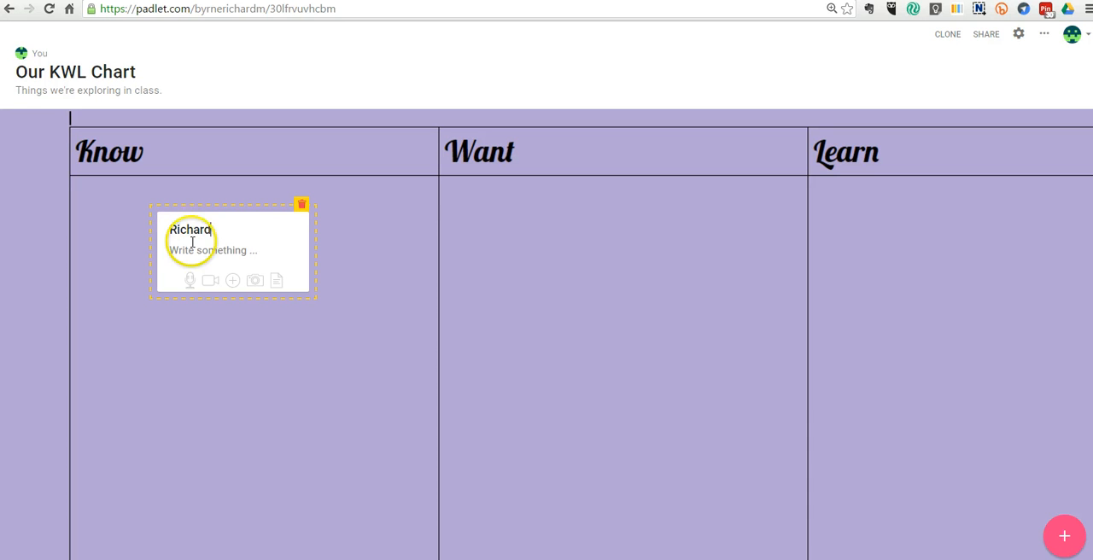
type("In")
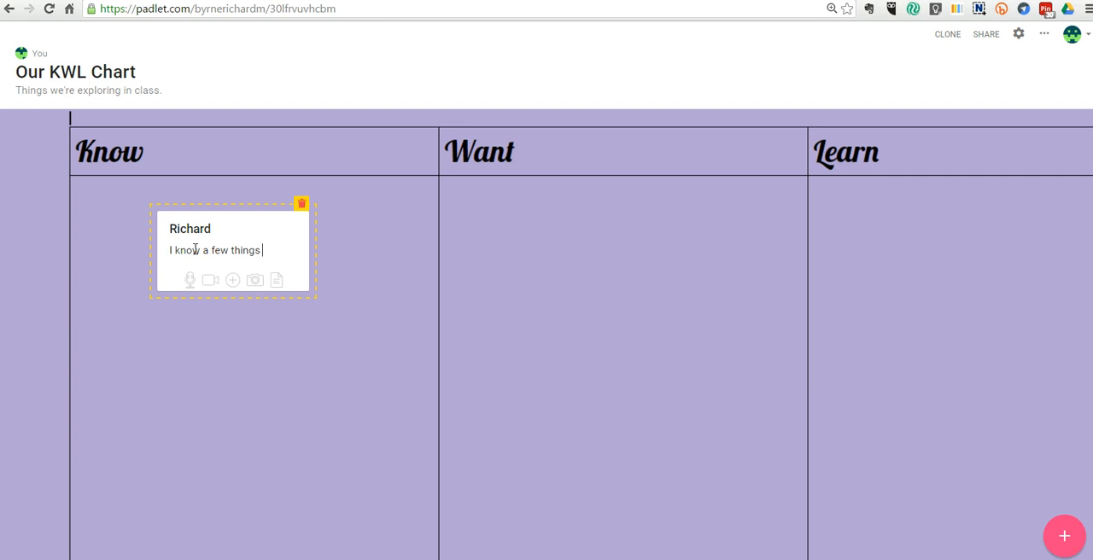
type("about our top")
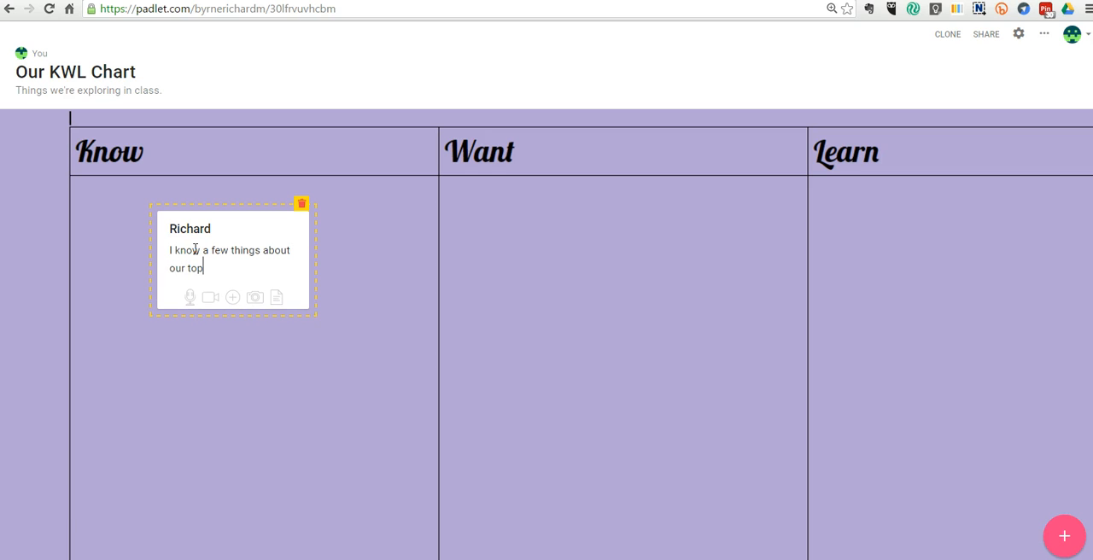
type("ic....")
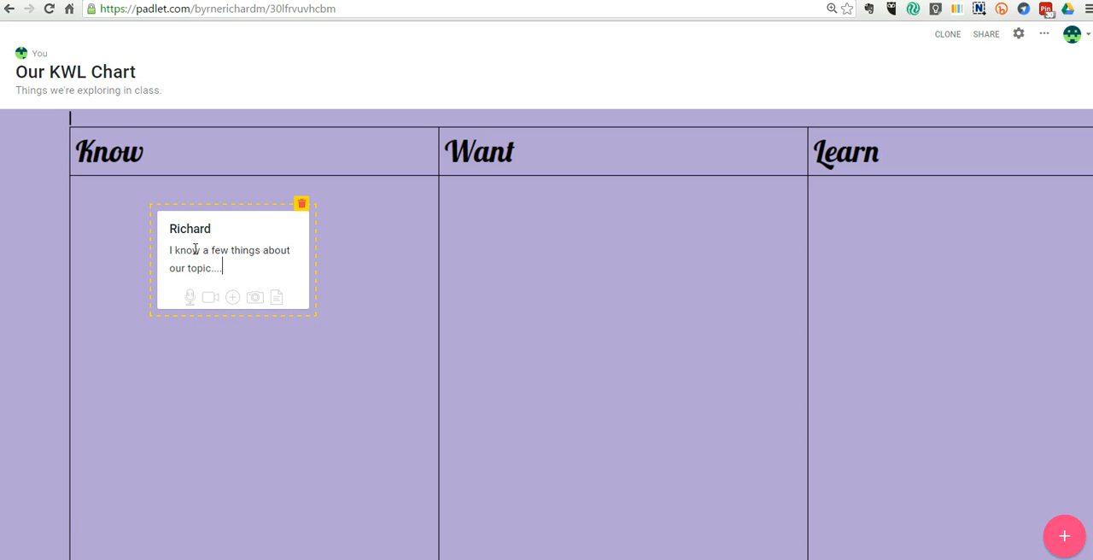
left_click(425, 286)
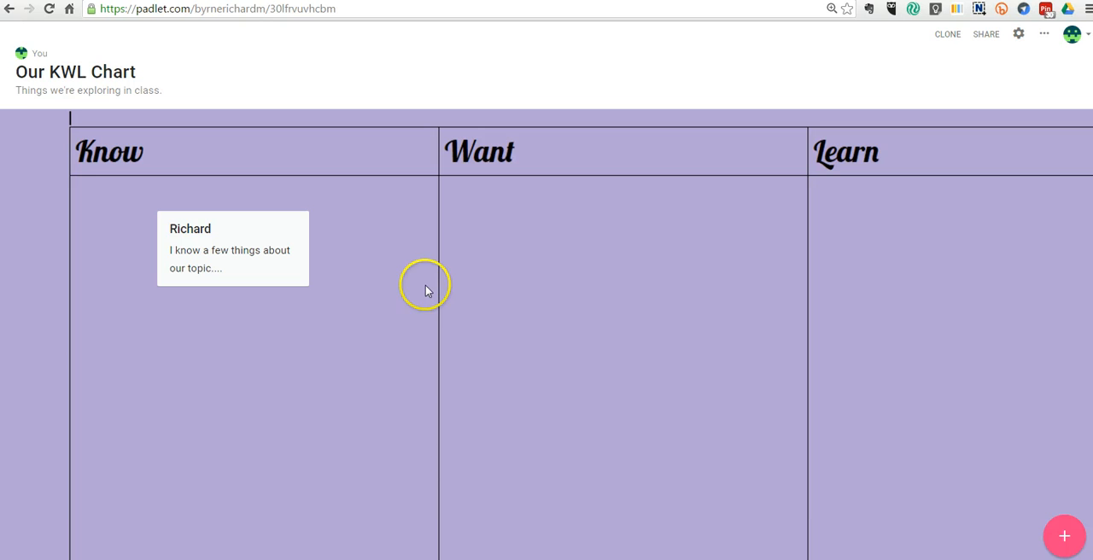